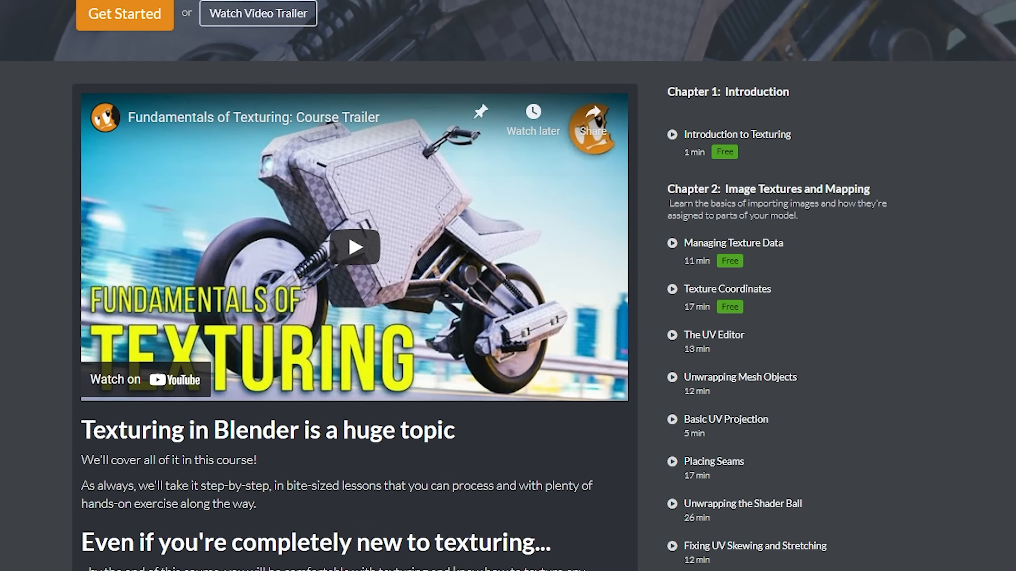
Step: Bring up the droid scene with the DroidHead's Material.002 nodes in the Shader Editor
scroll(down, 3)
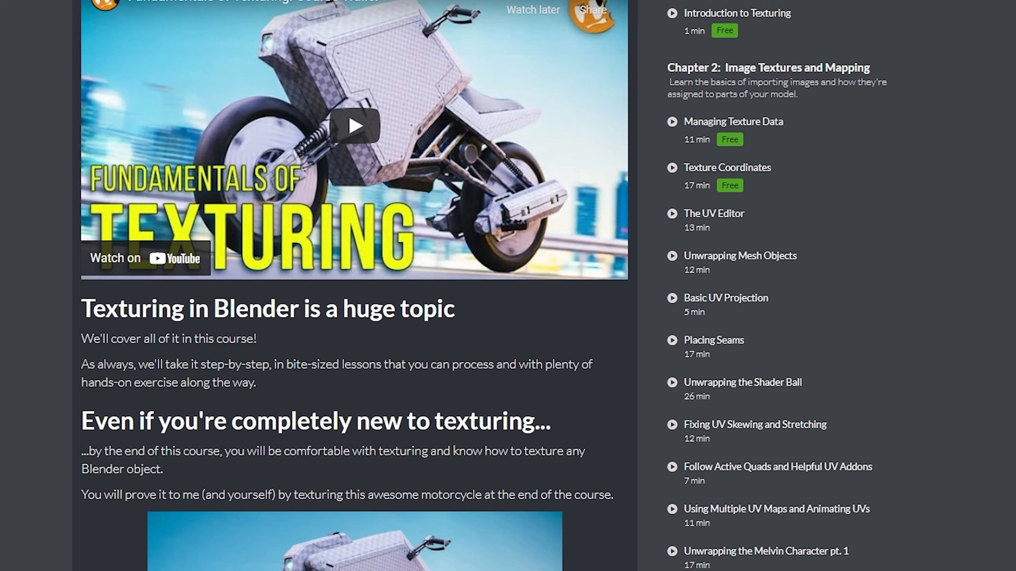
scroll(down, 3)
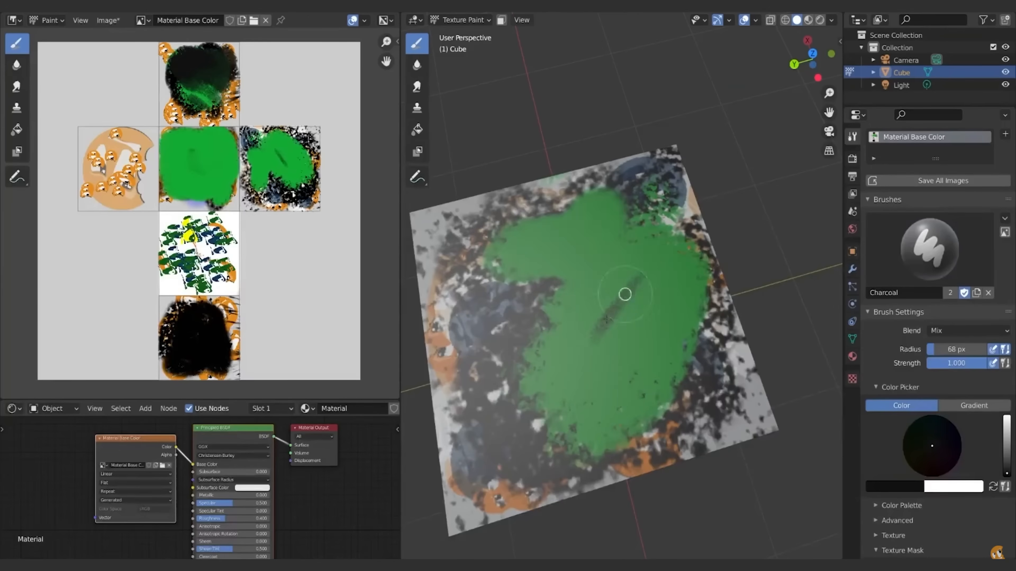
drag(625, 295, 681, 279)
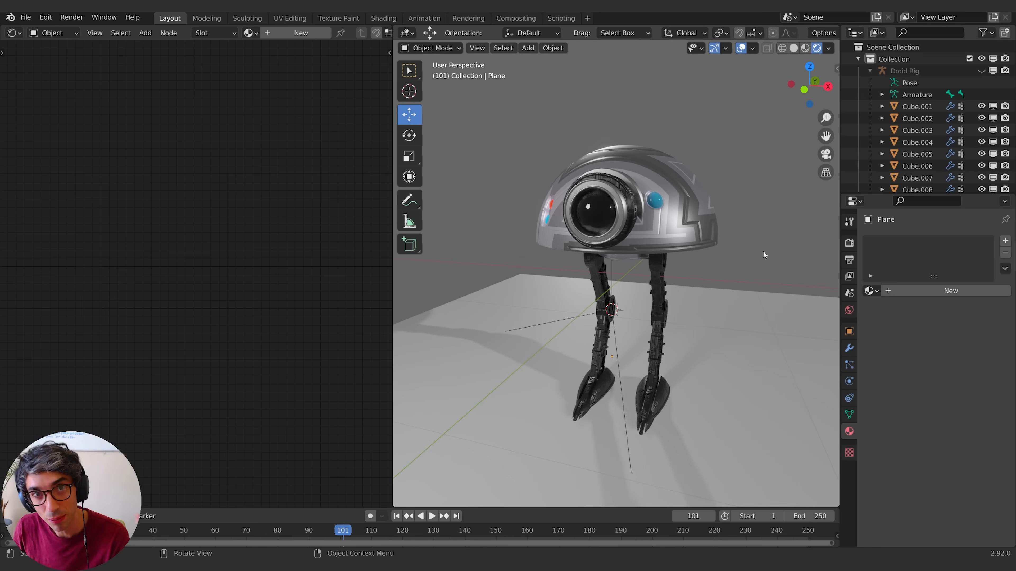
mouse_move(756, 253)
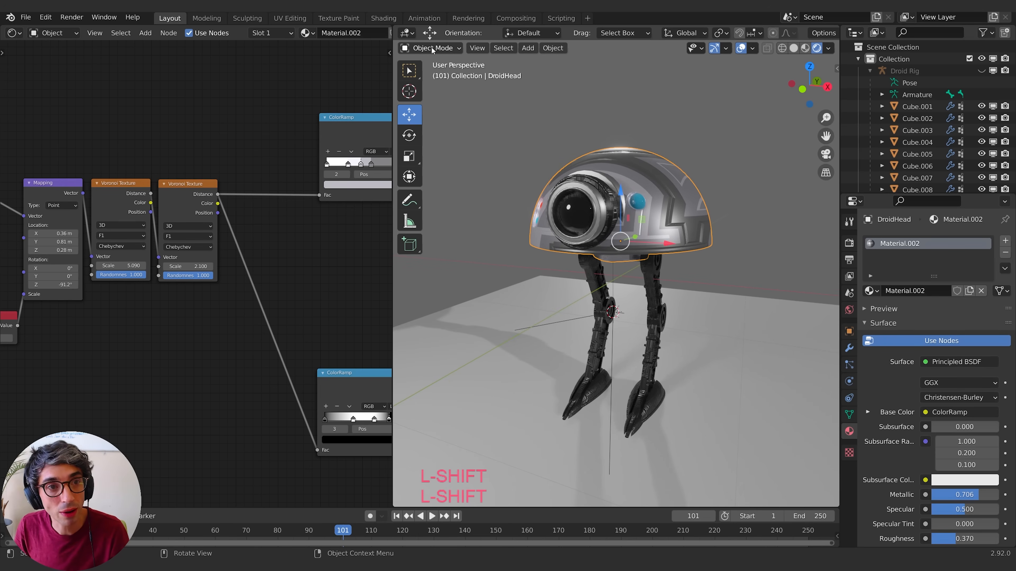
Step: Switch the head to Vertex Paint mode with Solid shading and the vertex selection mask on
click(431, 48)
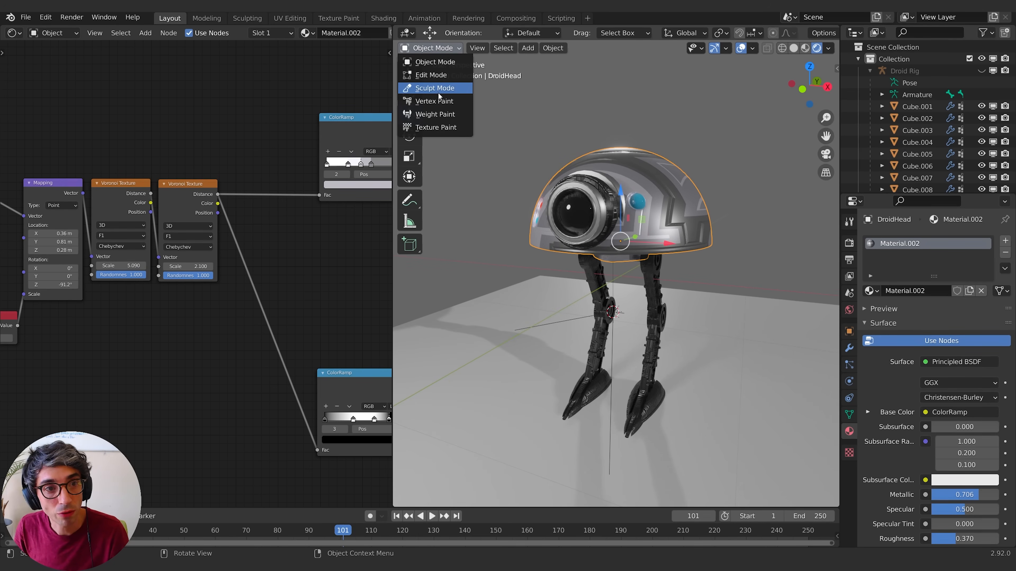
click(433, 101)
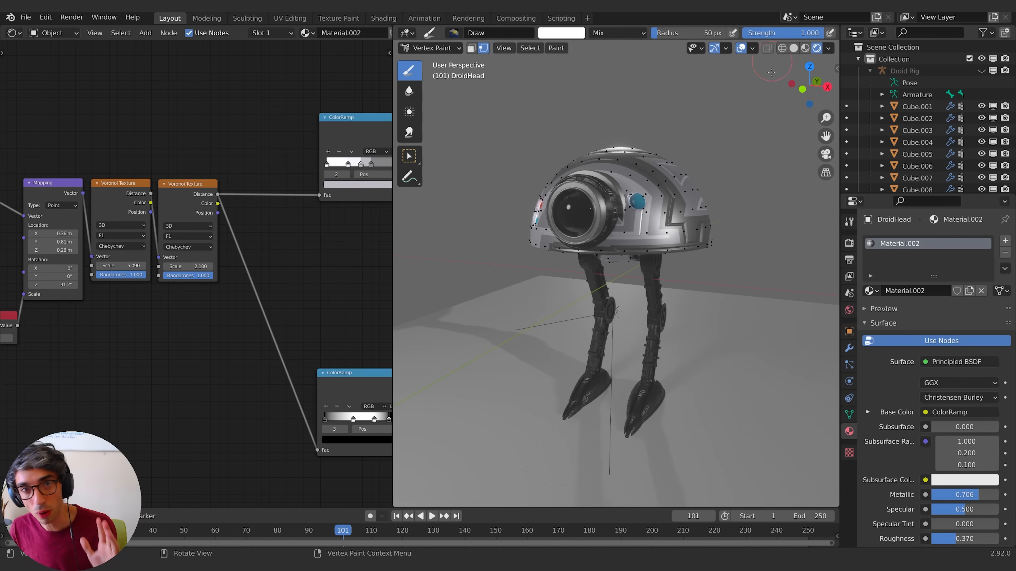
mouse_move(628, 275)
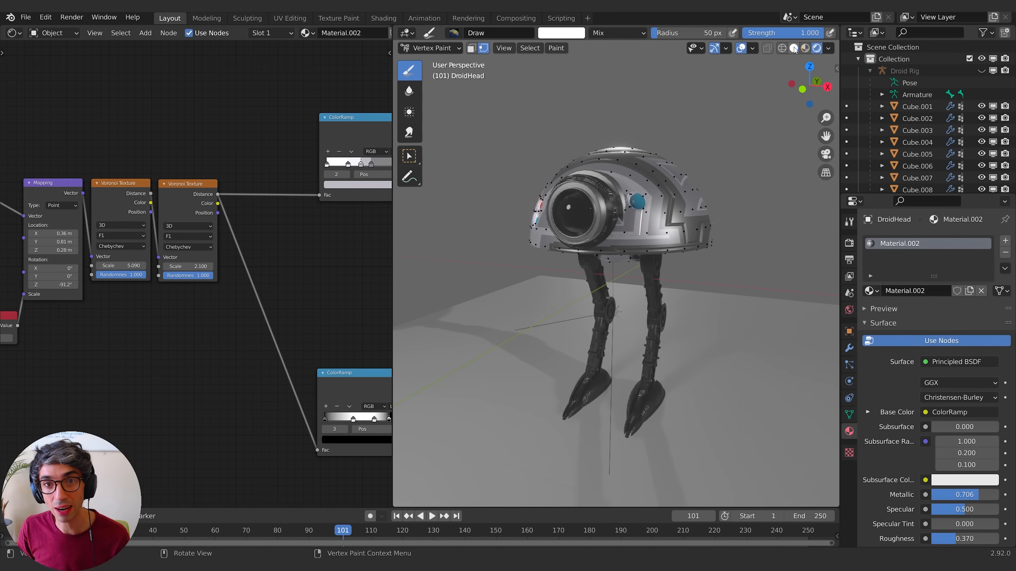
click(781, 48)
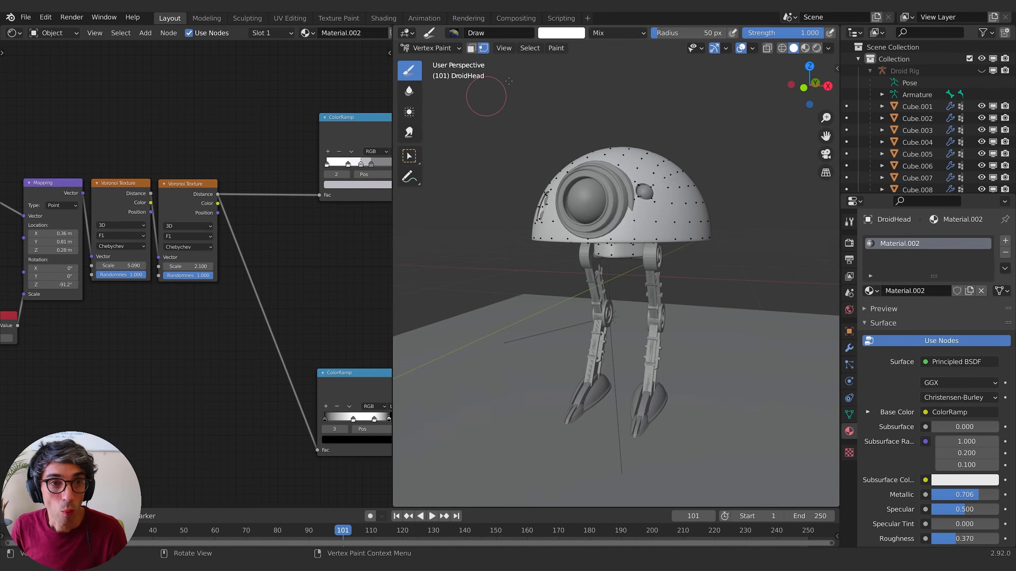
click(475, 47)
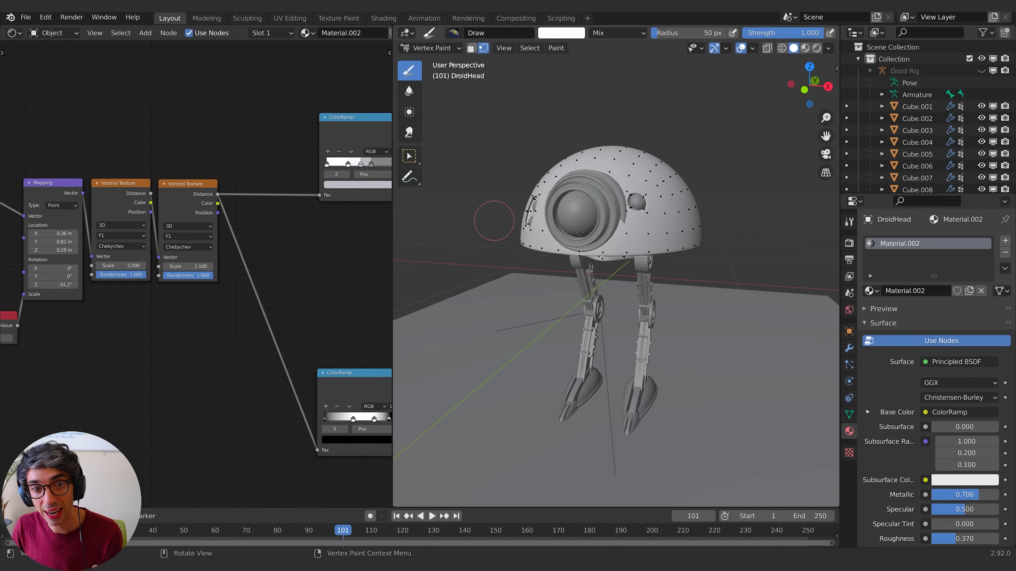
mouse_move(709, 206)
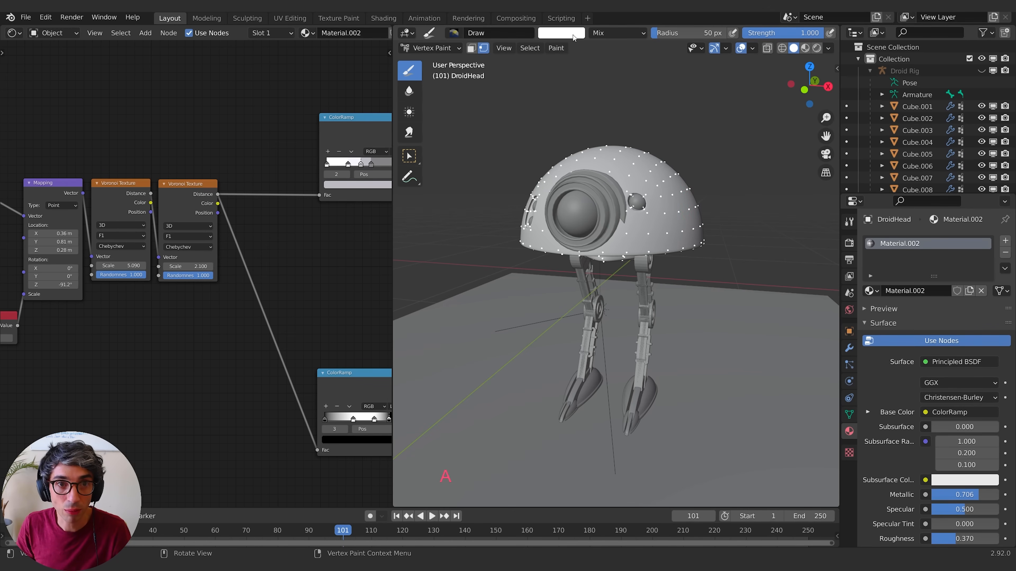
Step: Paint black strokes on the dome, then switch to green and paint more
click(561, 32)
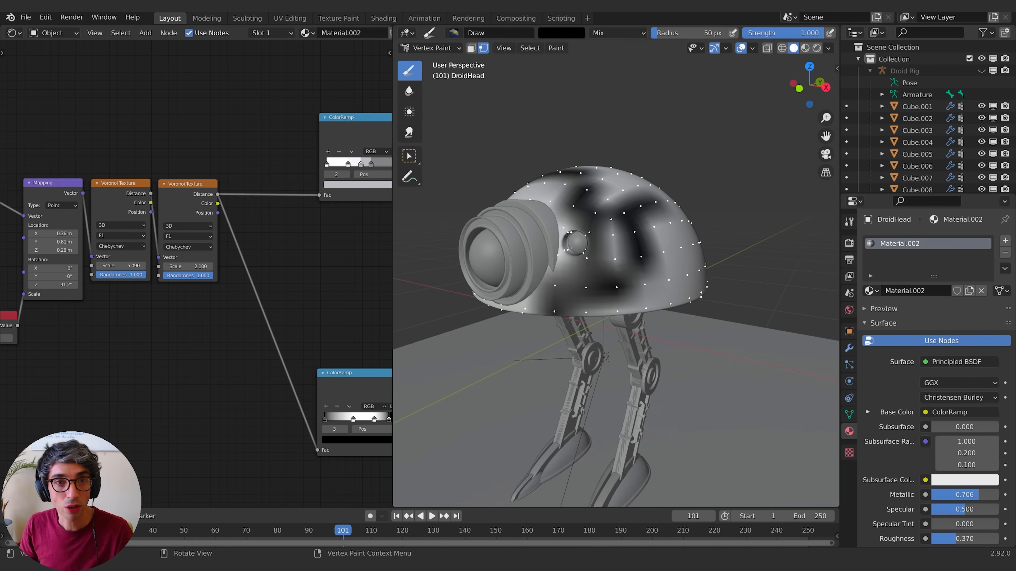
click(561, 32)
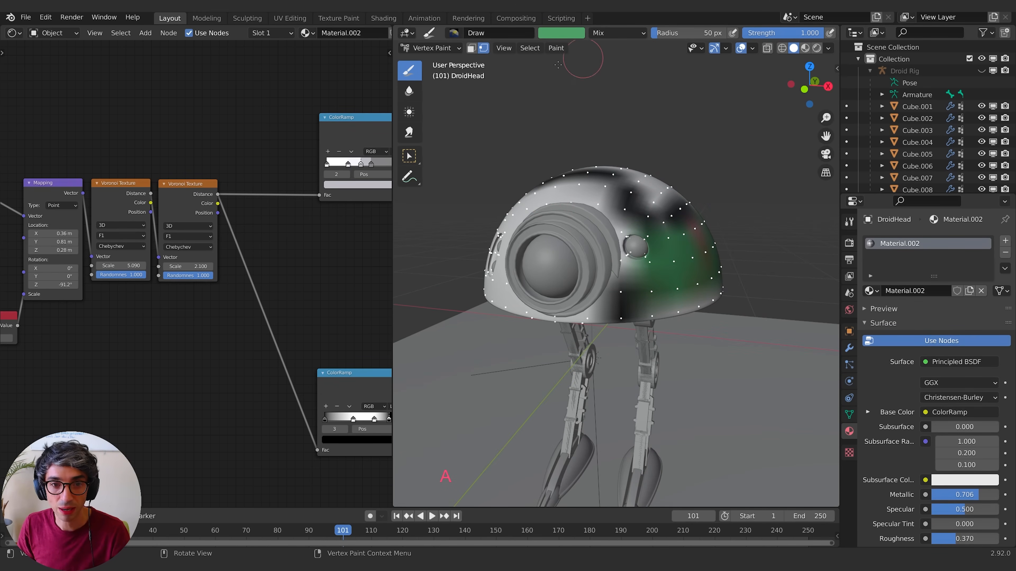
Step: Set the brush colour to white and fill the whole head via Paint > Set Vertex Colors
click(555, 47)
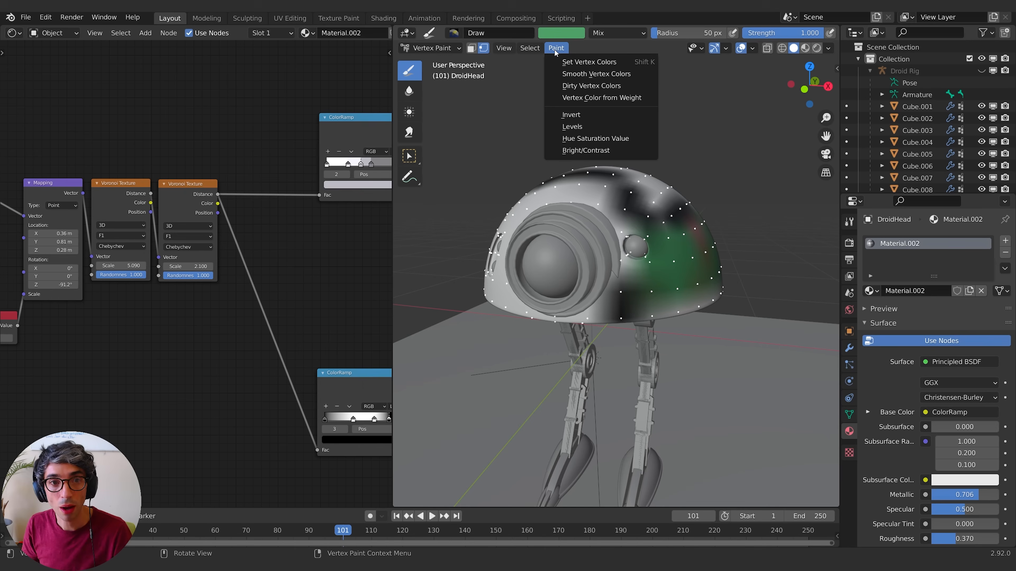
mouse_move(588, 62)
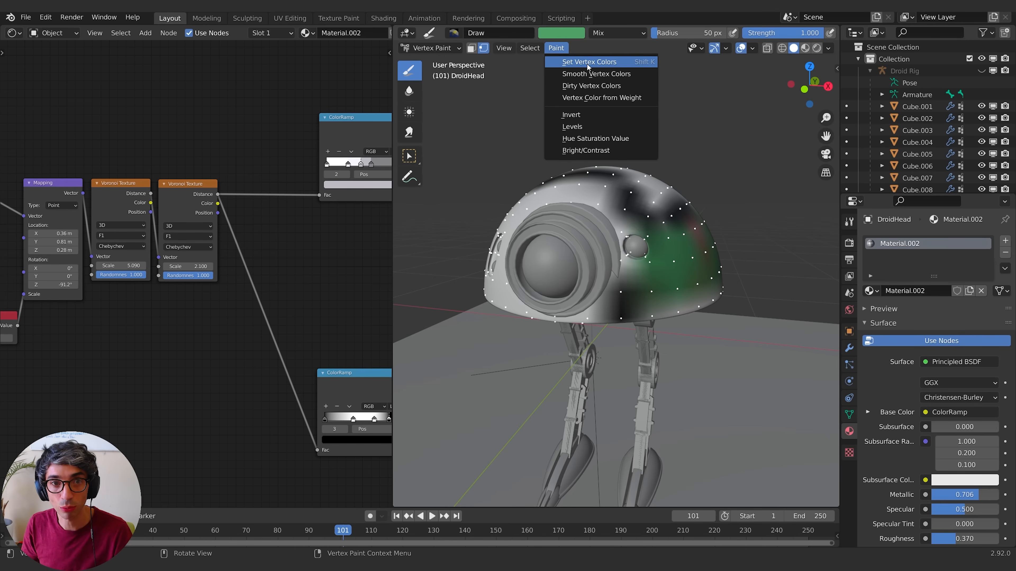
click(560, 33)
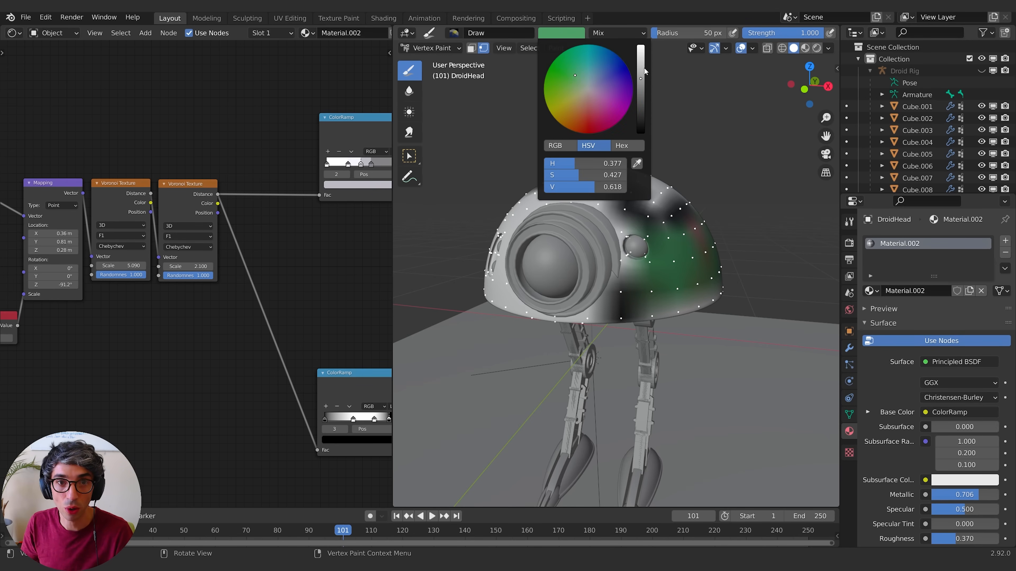
click(555, 47)
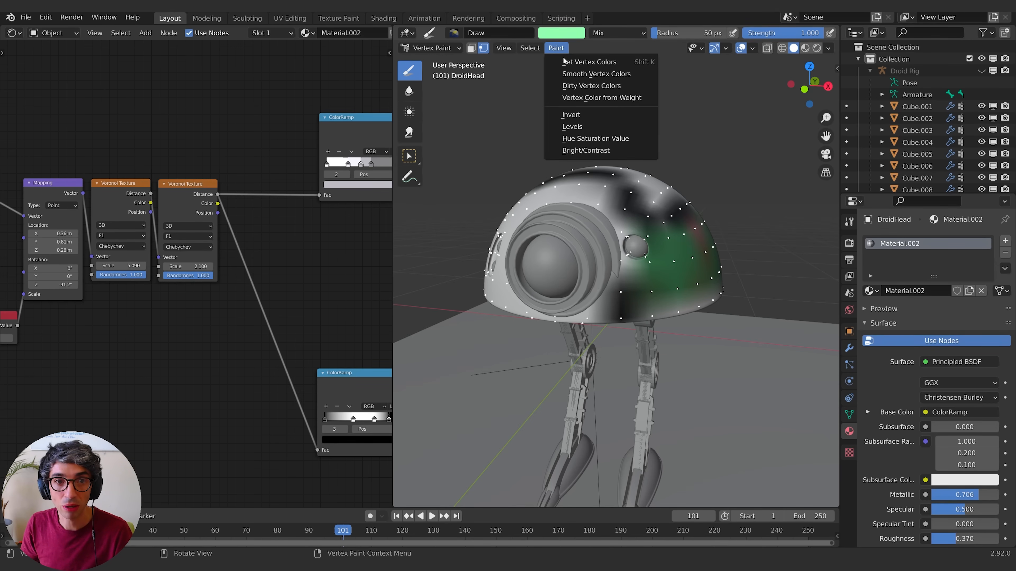
click(560, 33)
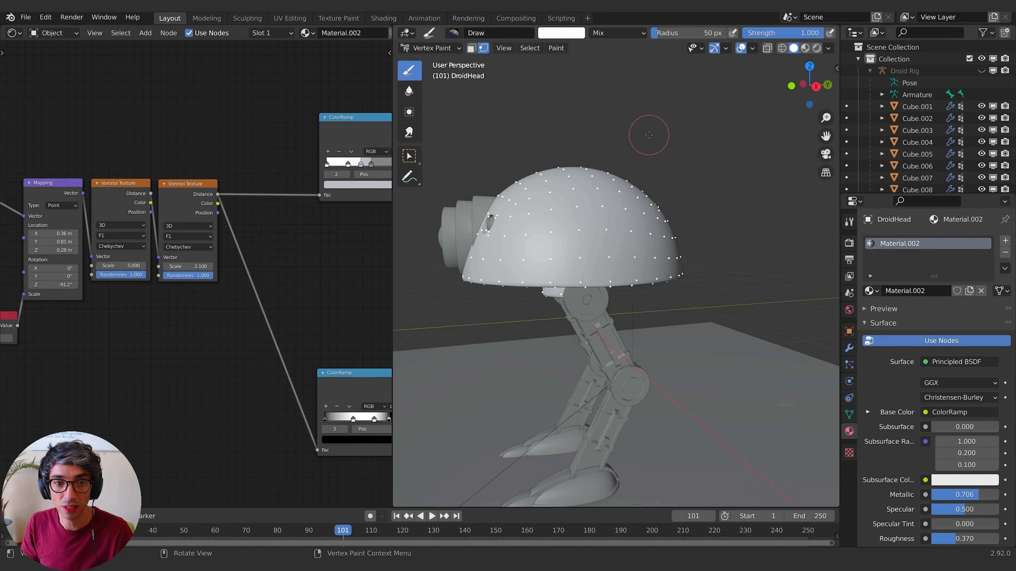
click(560, 33)
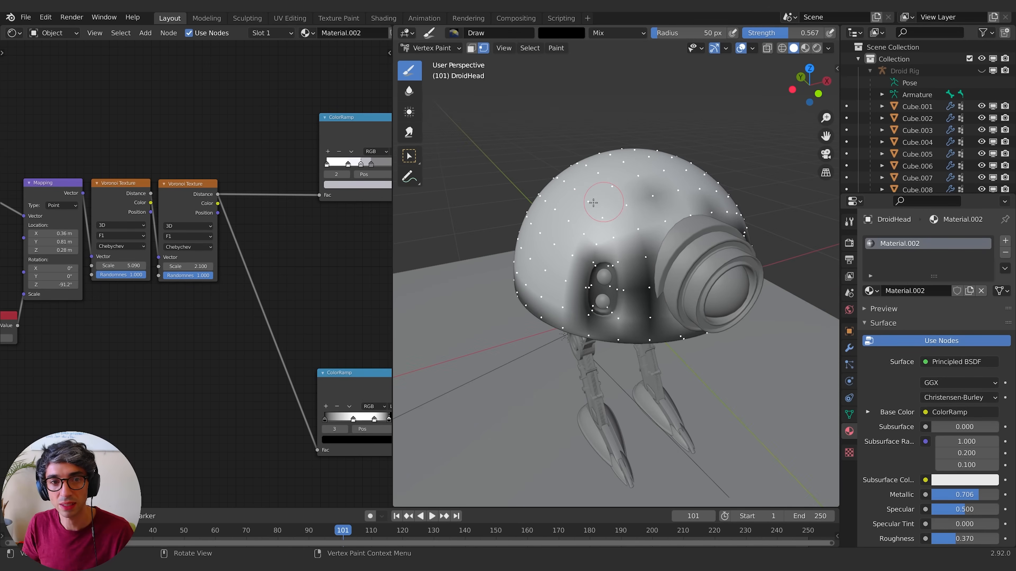
Step: Brush soft black grime around the eye socket and dome rim at 0.567 strength
drag(615, 291, 583, 260)
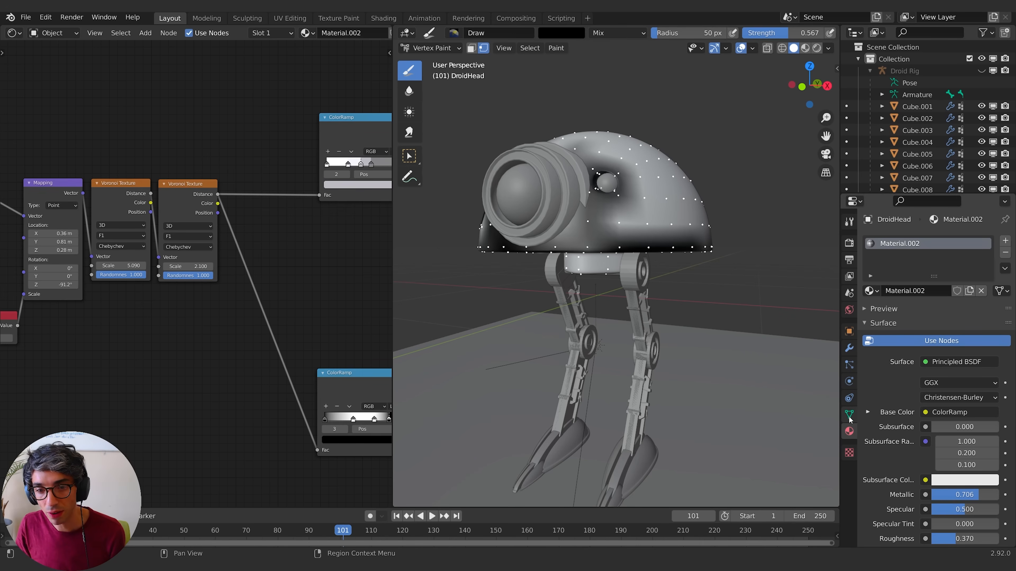
Step: Rename the Col vertex colour layer to Grime, discard a test layer, and return to Object Mode
click(849, 415)
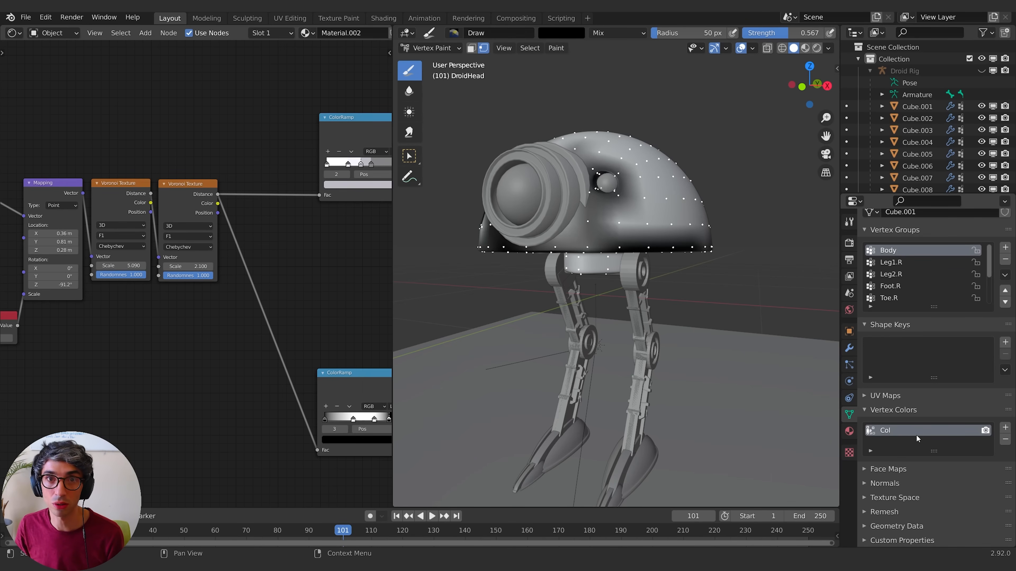
double_click(907, 430)
text(Grime)
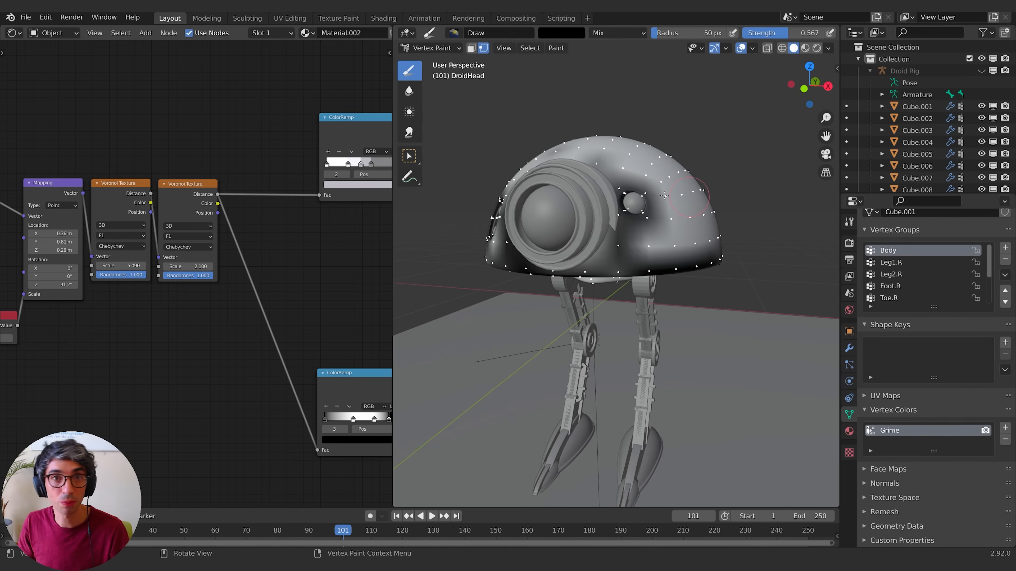
mouse_move(595, 214)
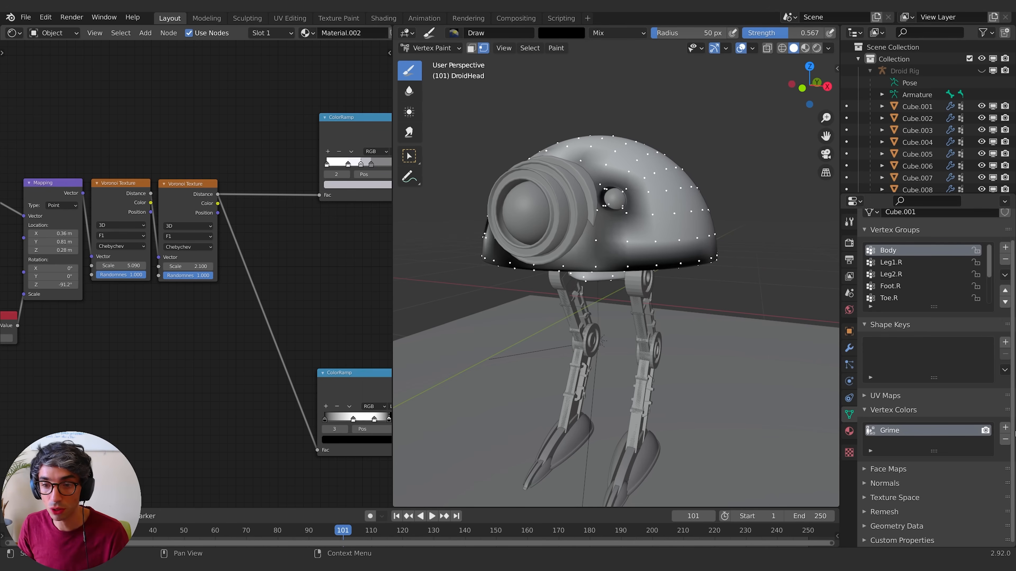
click(1005, 418)
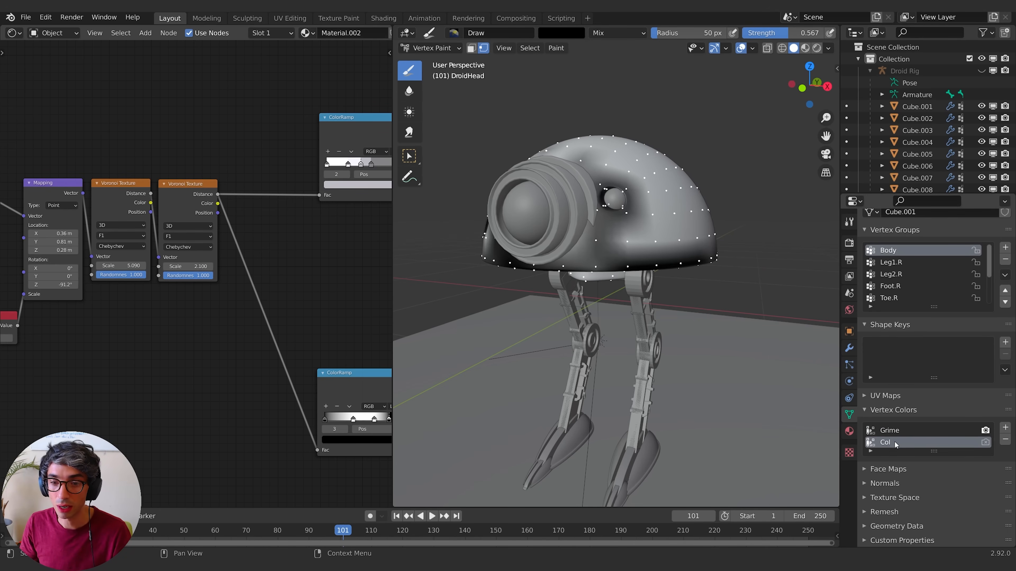
click(889, 430)
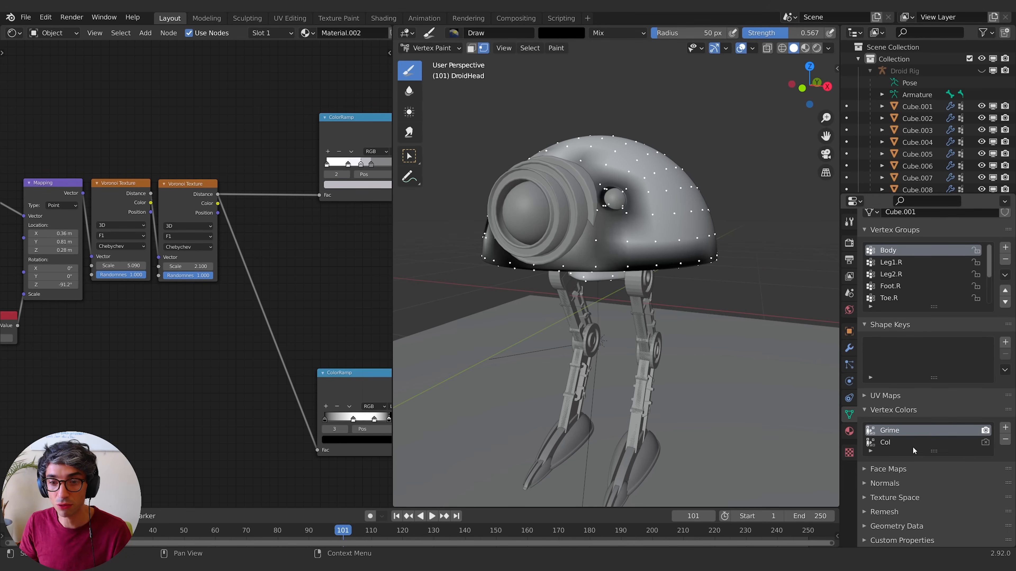
click(927, 443)
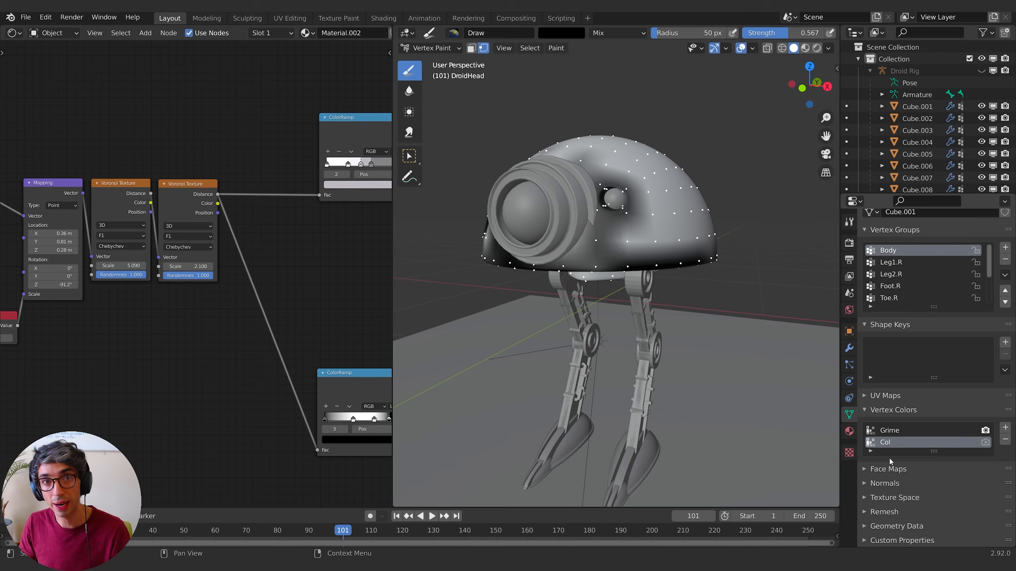
click(555, 47)
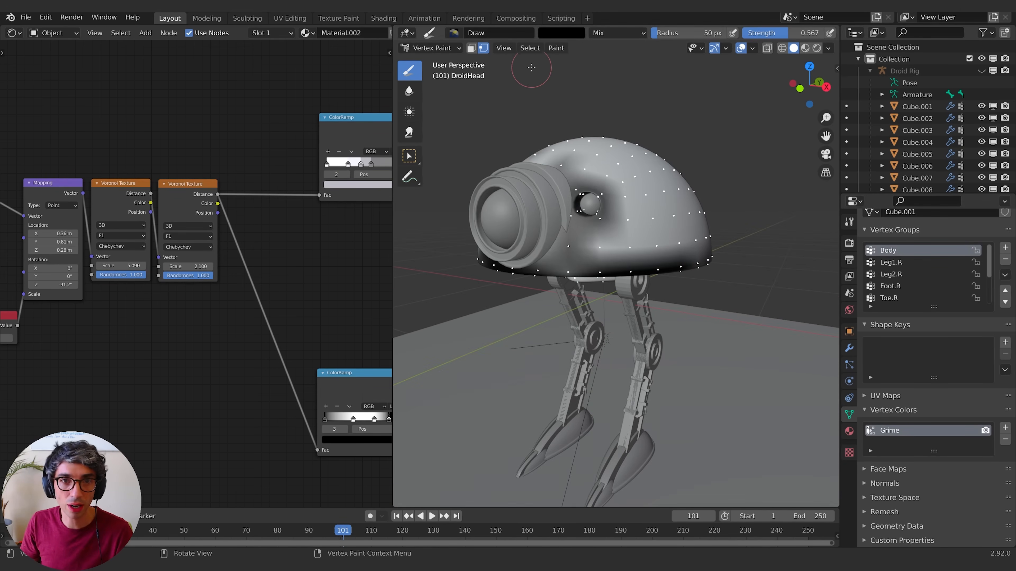
click(431, 47)
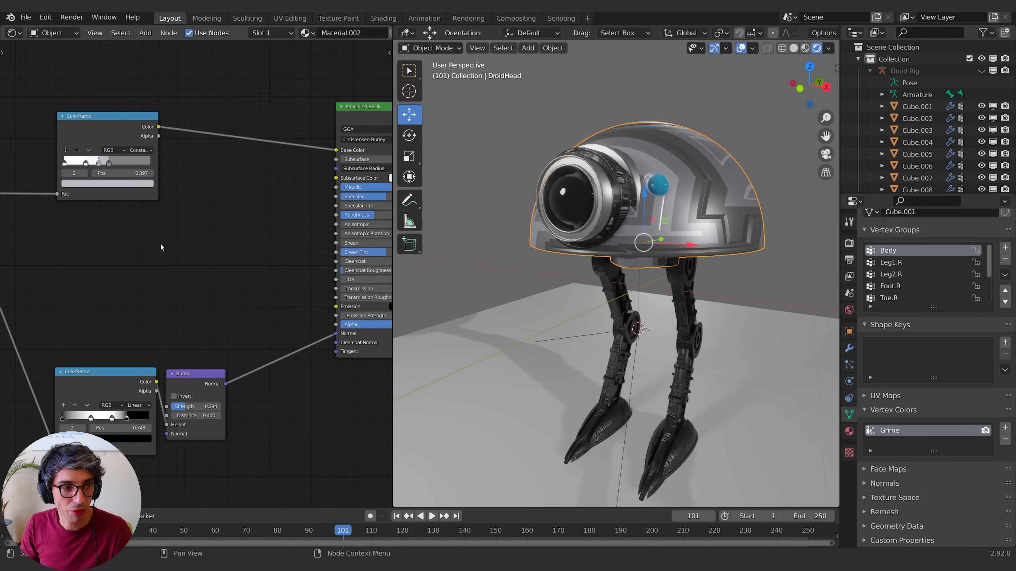
Step: Add a Musgrave Texture (scale 70.2) feeding a ColorRamp into the Principled BSDF Roughness
key(shift+a)
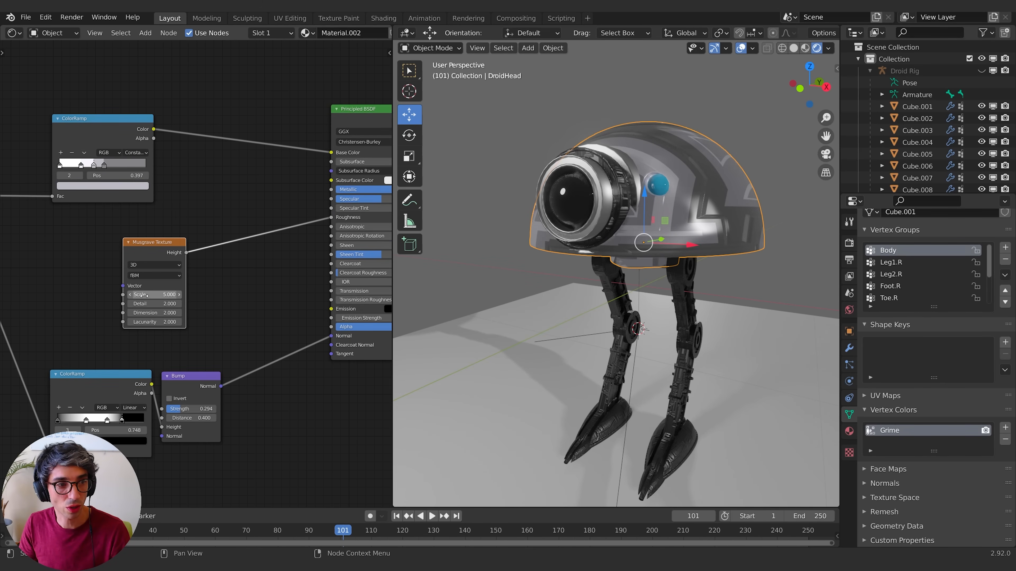
key(shift+a)
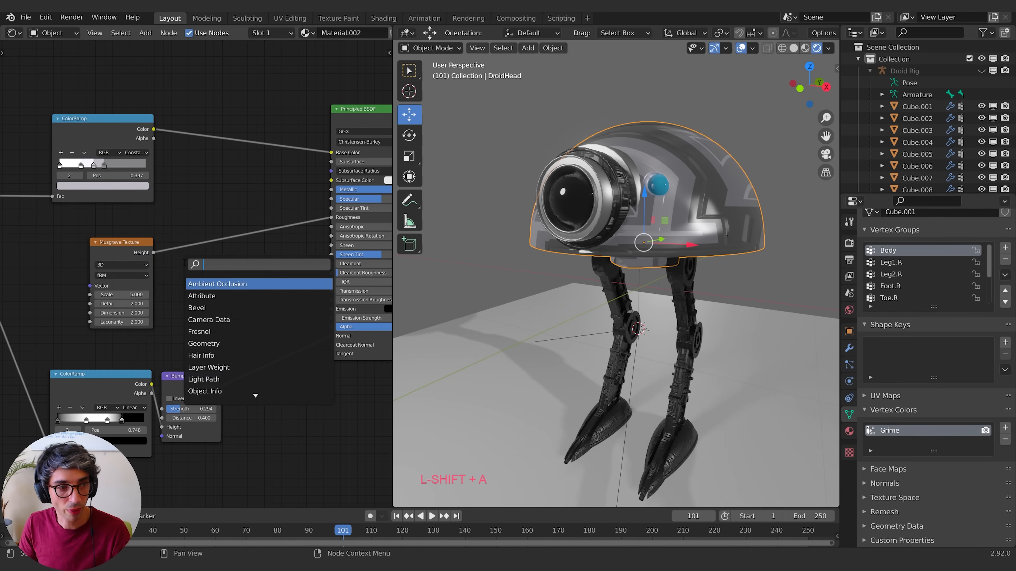
click(217, 283)
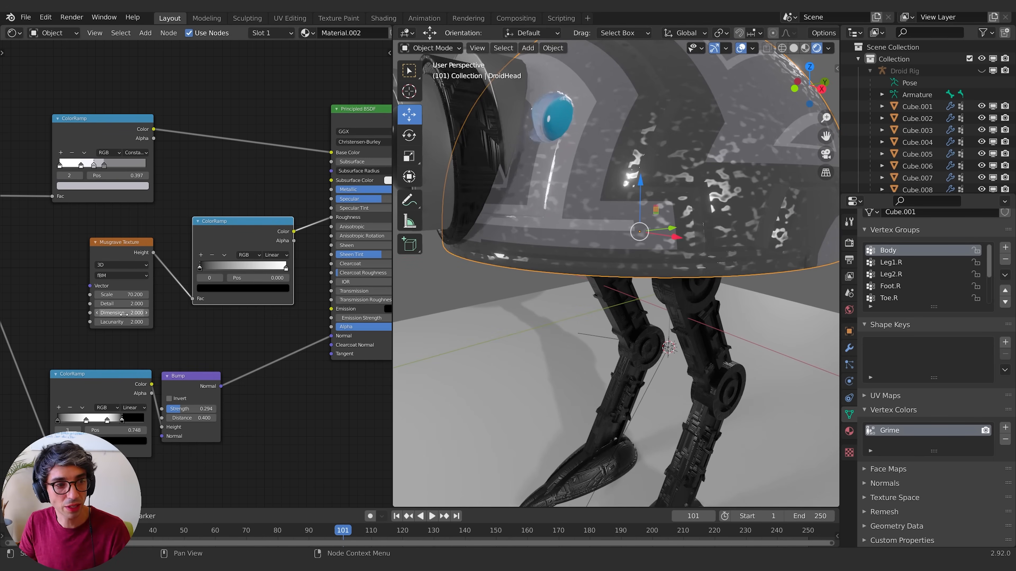
Step: Lower the Musgrave Dimension and retune the colour ramp stop colours for finer patchy grime
drag(130, 312, 78, 312)
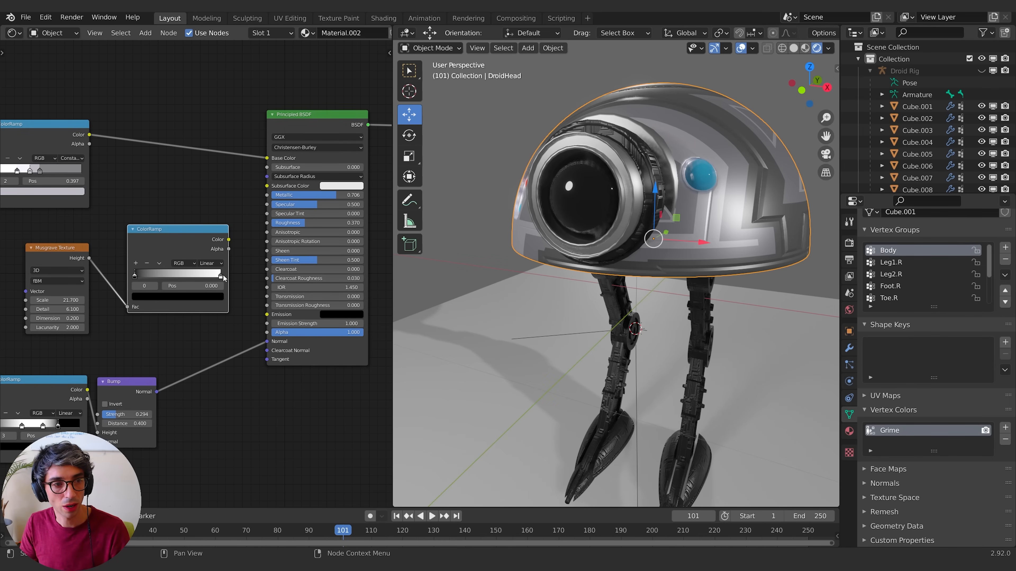
mouse_move(185, 298)
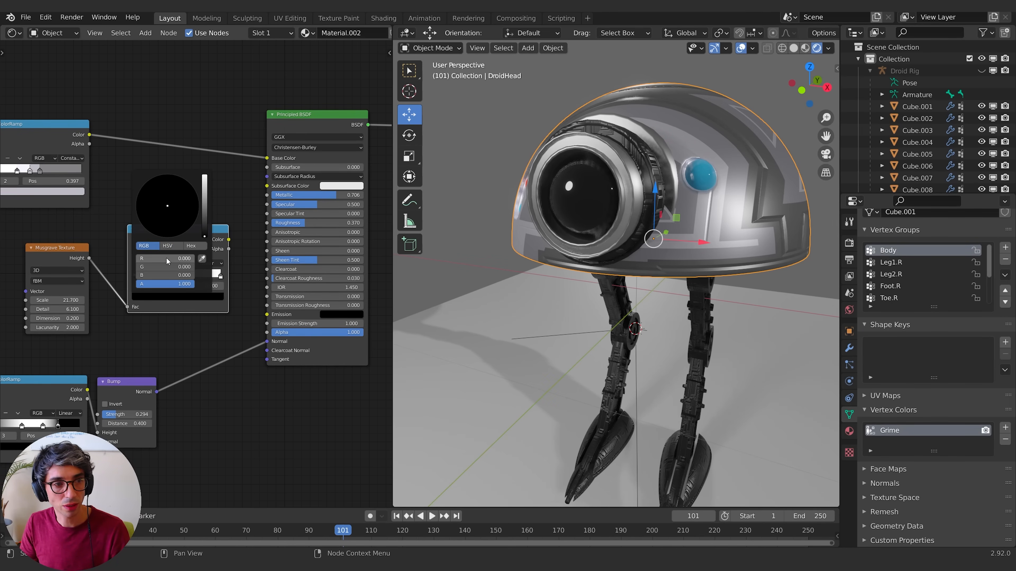
key(numpad_3)
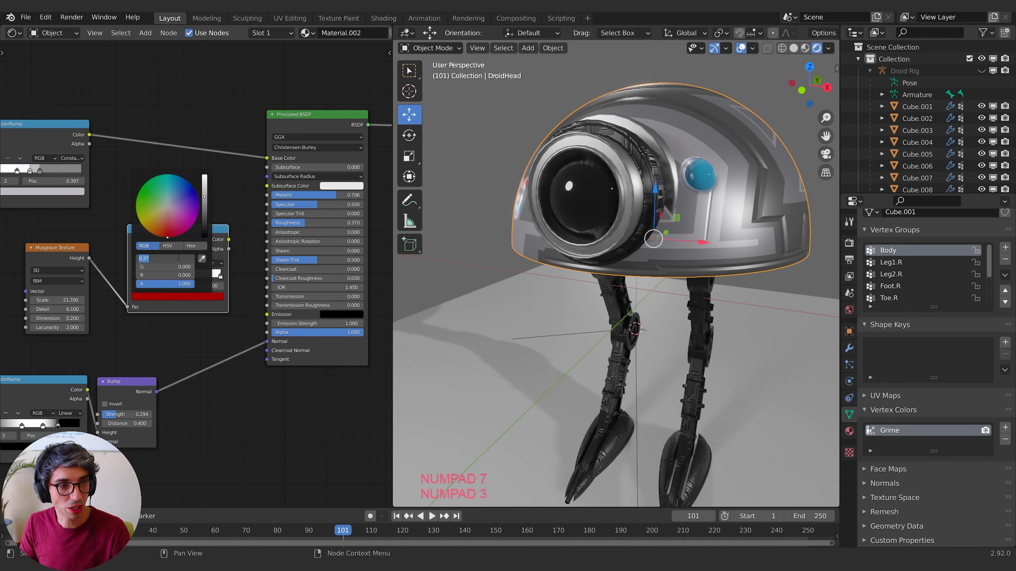
key(ctrl+v)
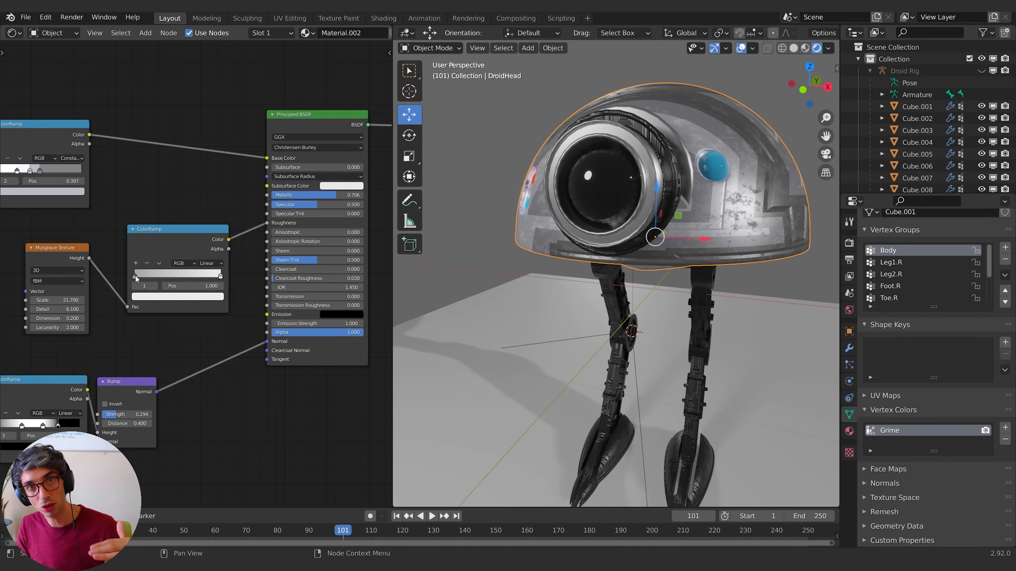
mouse_move(222, 277)
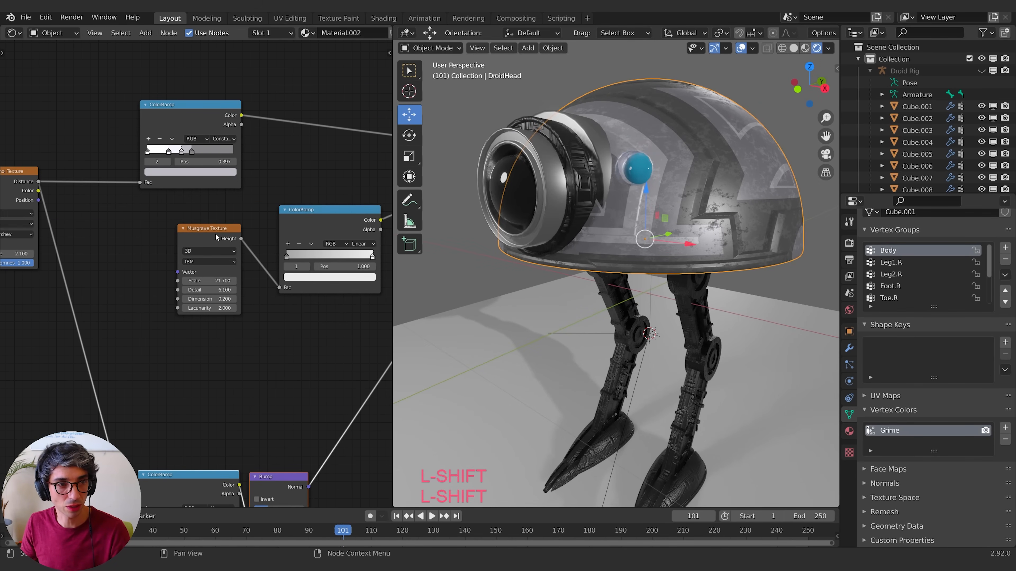
Step: Add a Vertex Color node set to Grime and preview it through an Emission shader on the output
key(g)
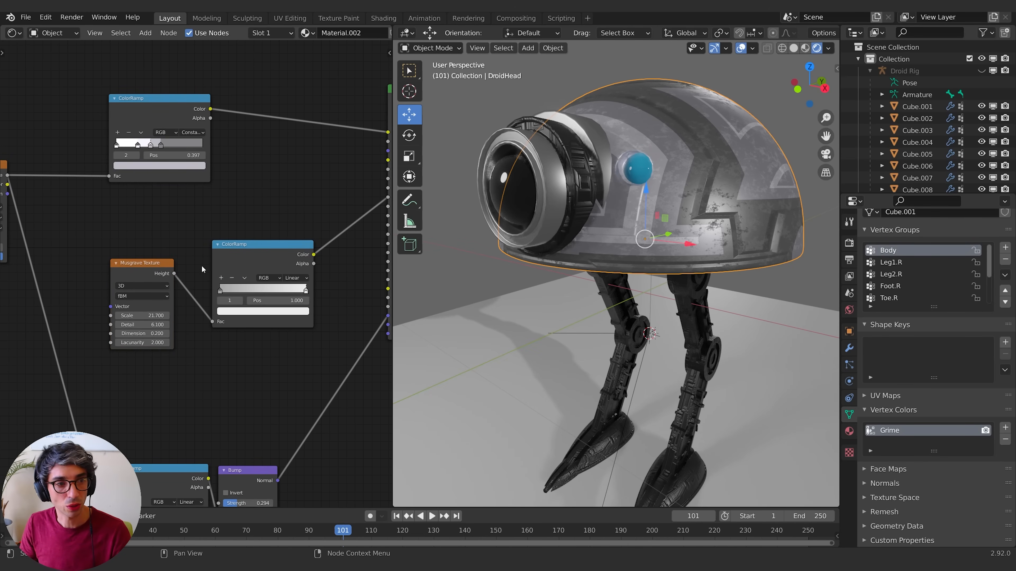
key(shift+a)
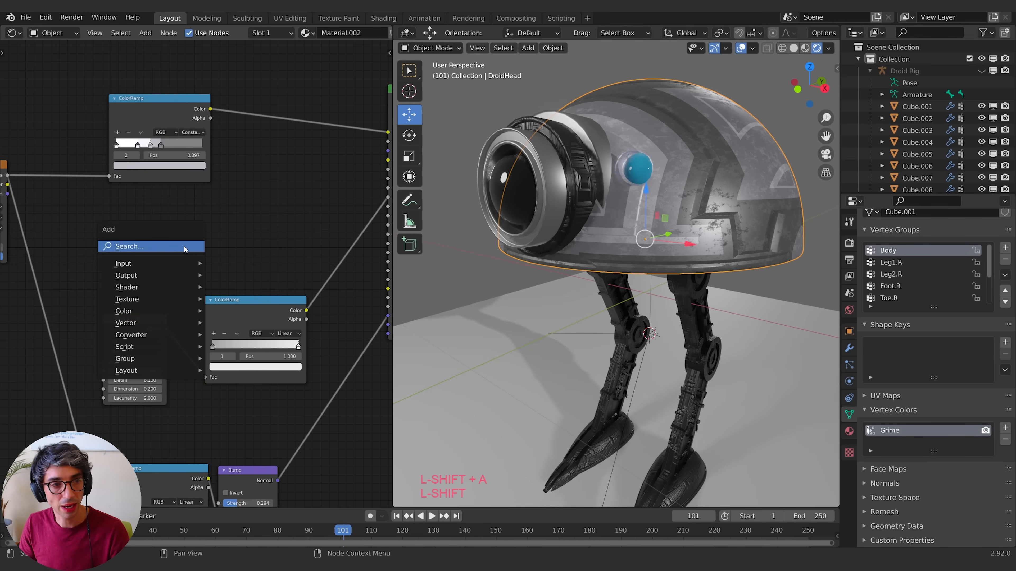
text(ver)
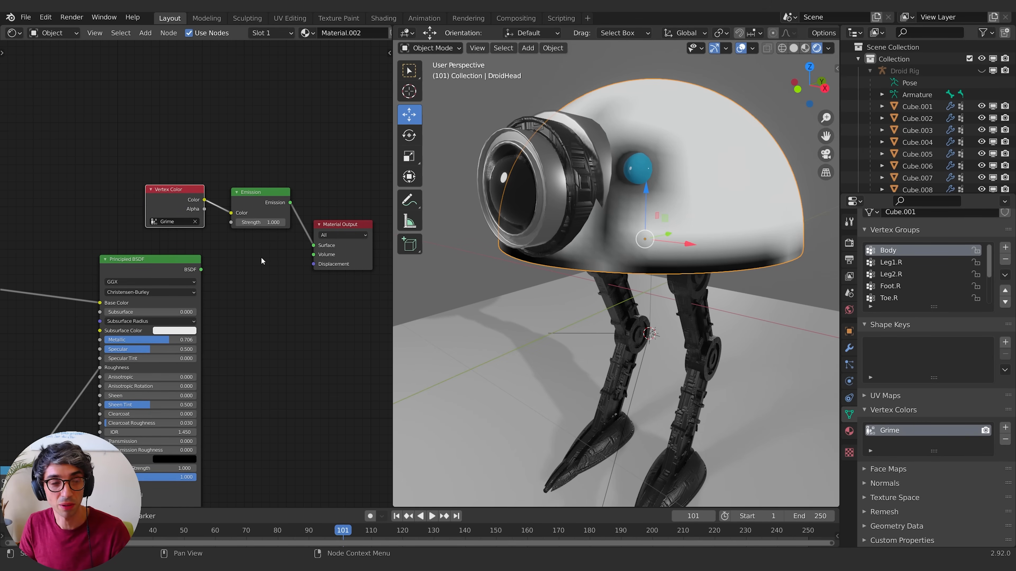
mouse_move(220, 250)
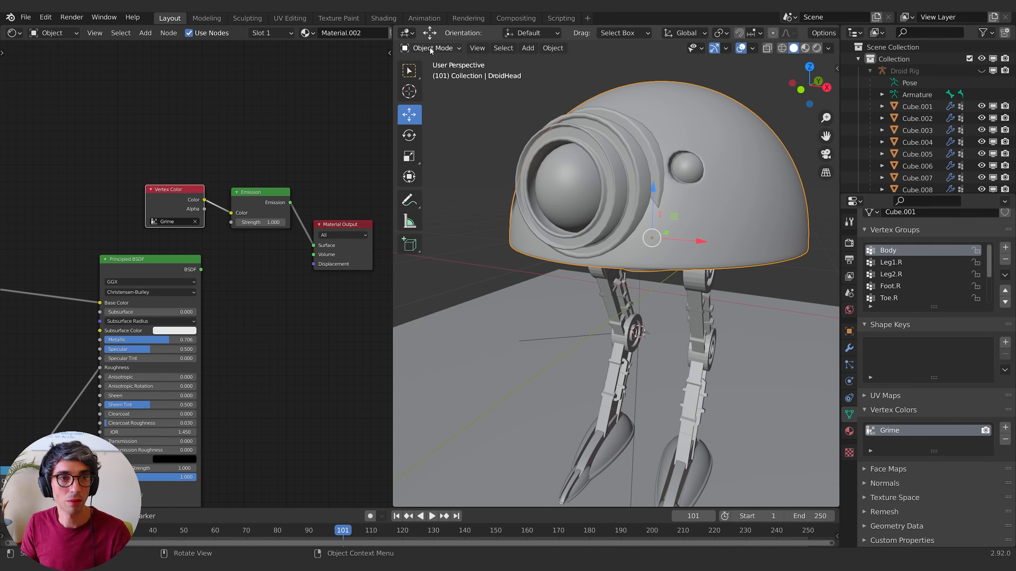
Step: Return to Vertex Paint with a magenta colour, paint the head, and reconnect the Principled BSDF output
click(430, 47)
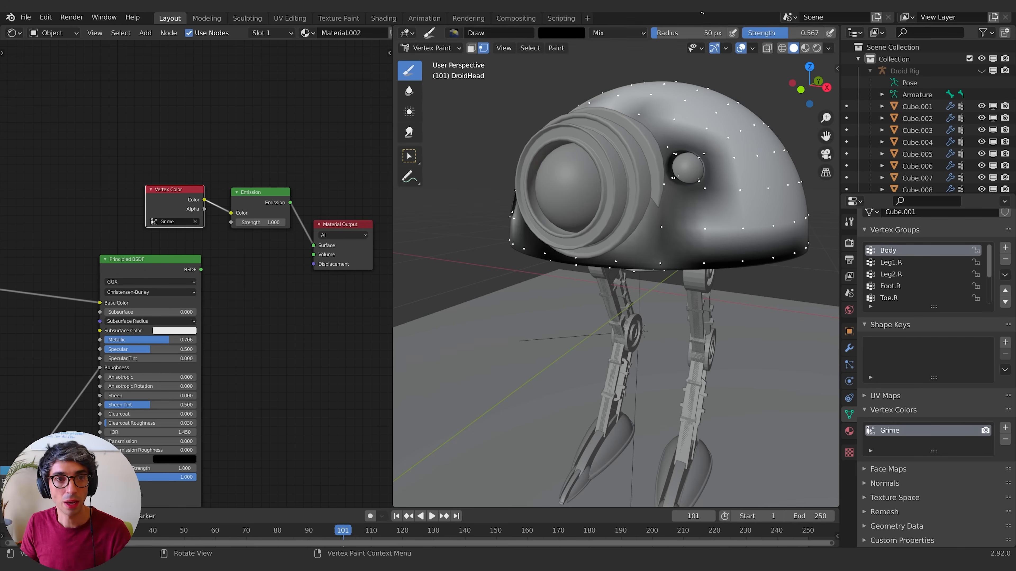
click(561, 32)
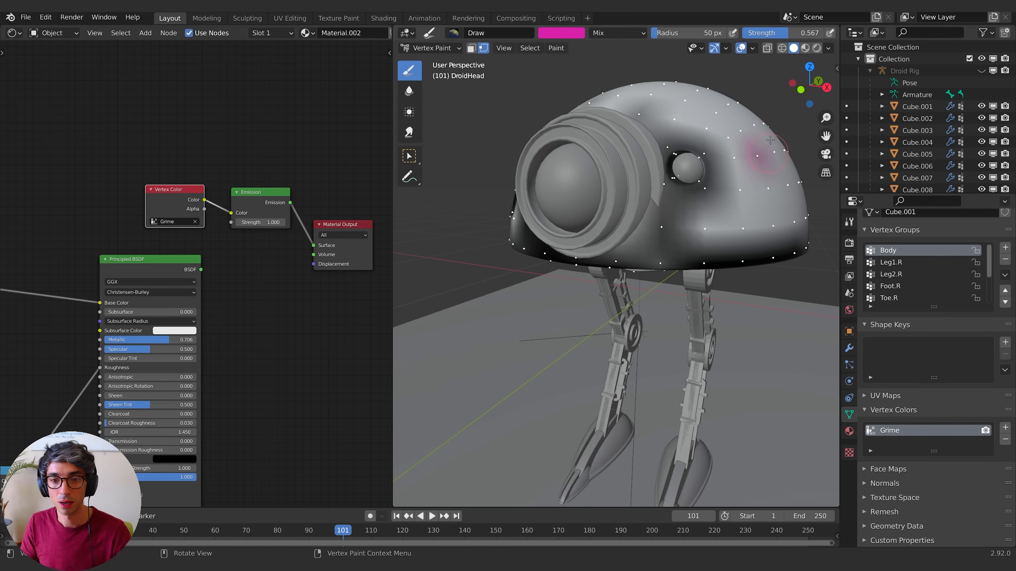
drag(768, 141, 774, 169)
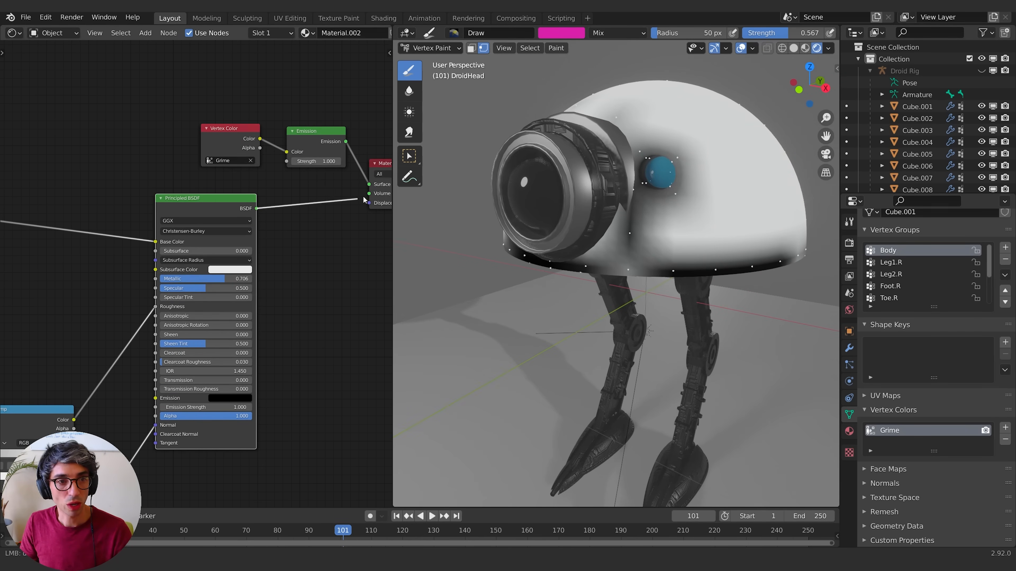
click(431, 47)
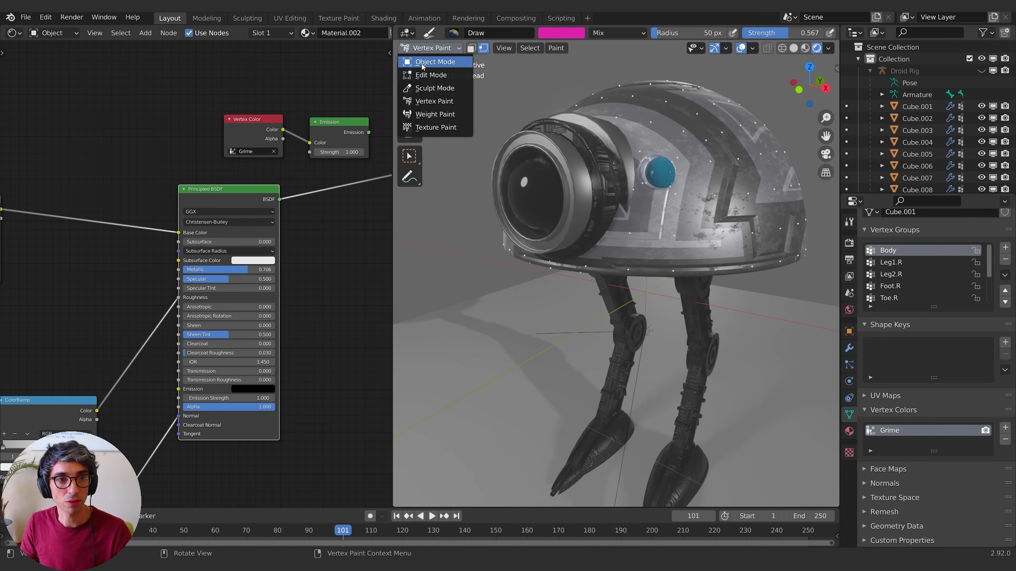
Step: Switch the head to Object Mode and move the Grime node near the roughness ColorRamp
click(435, 61)
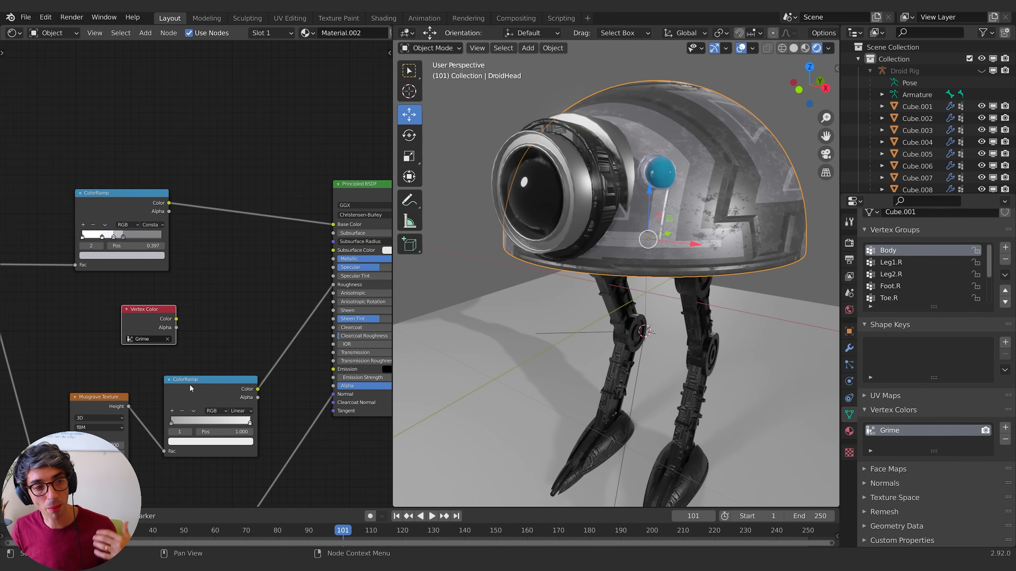
drag(208, 379, 230, 353)
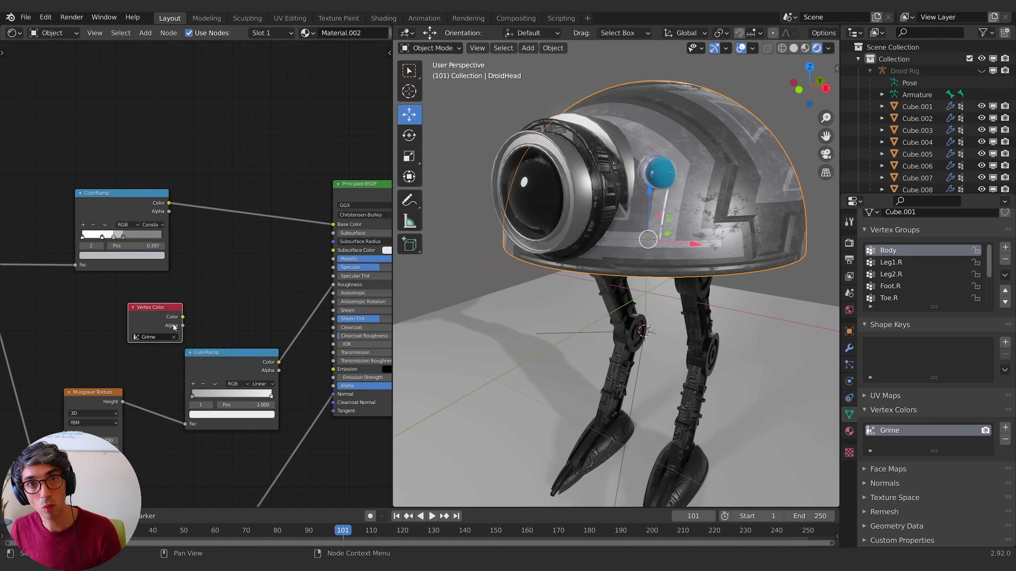
mouse_move(754, 189)
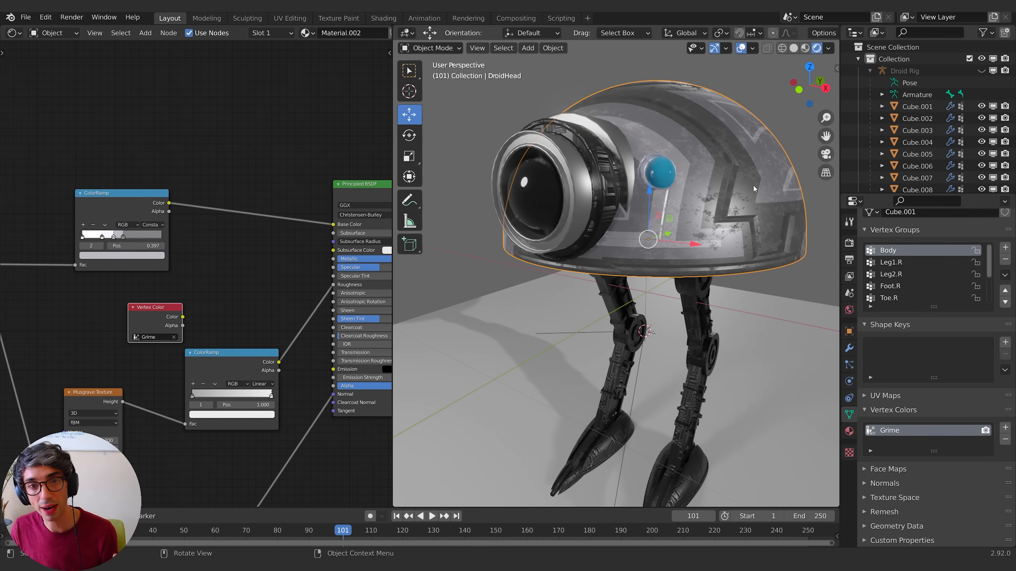
mouse_move(603, 288)
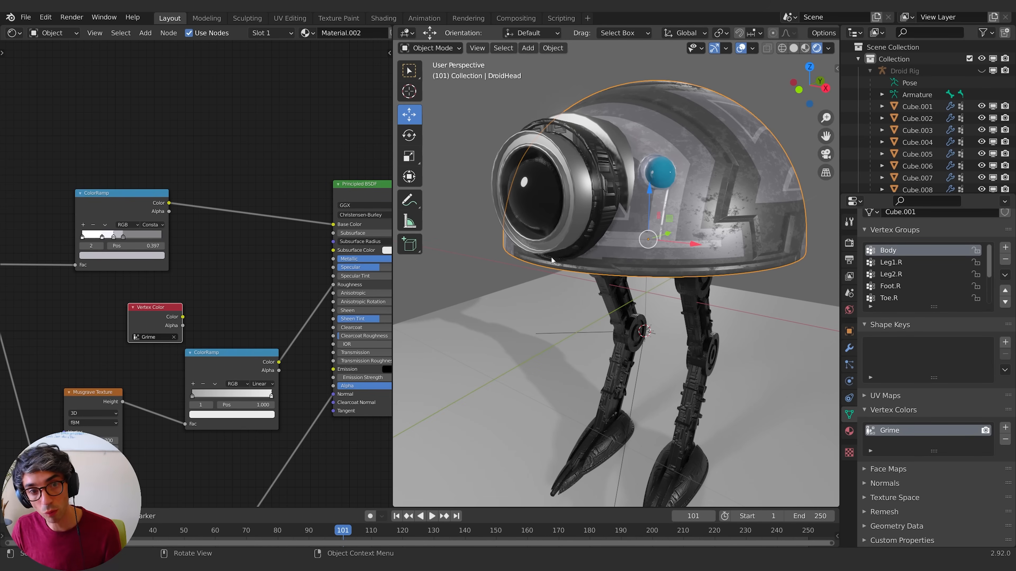
mouse_move(633, 279)
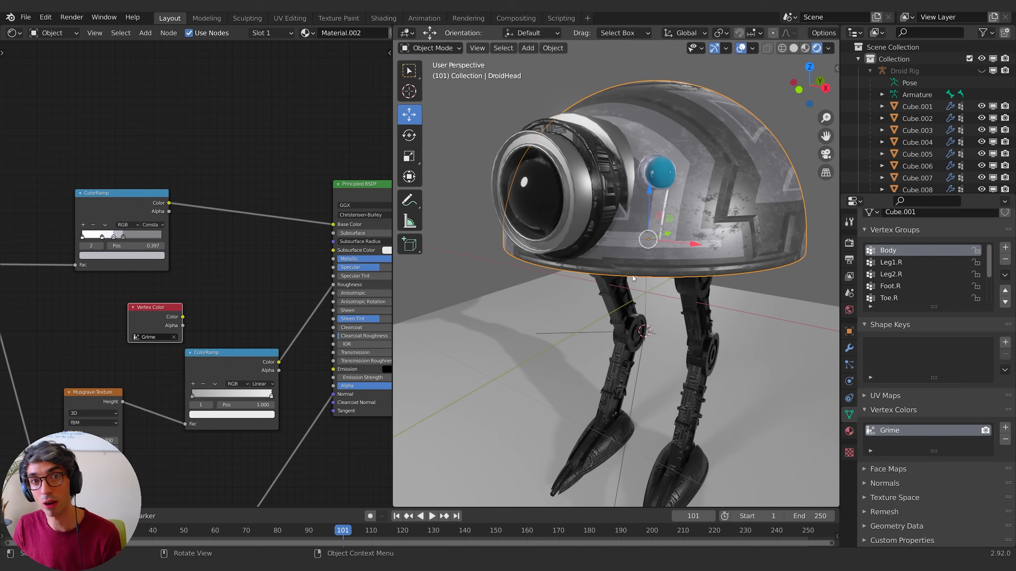
mouse_move(627, 273)
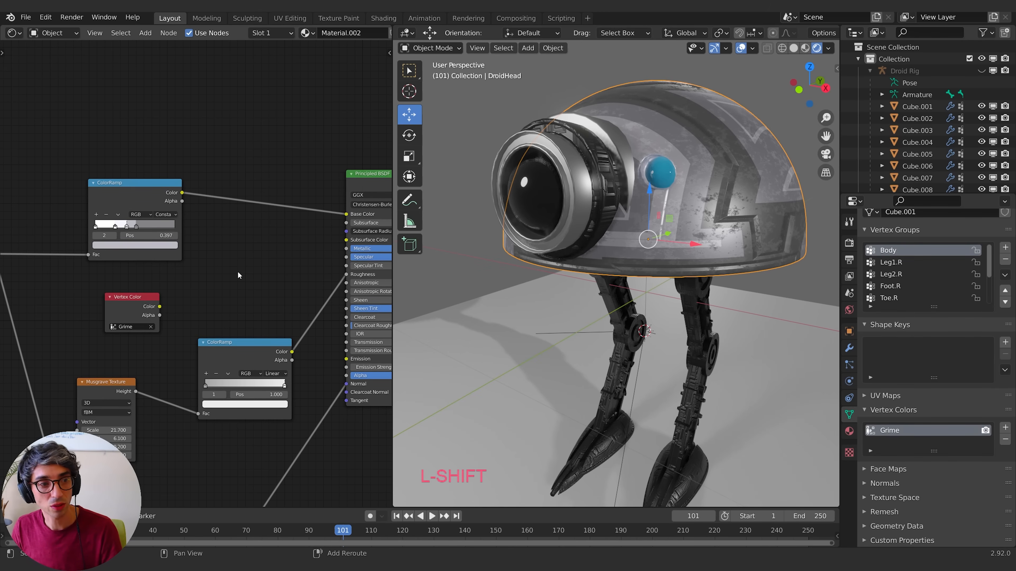
Step: Add an Invert node fed by the Grime vertex colour output
key(shift+a)
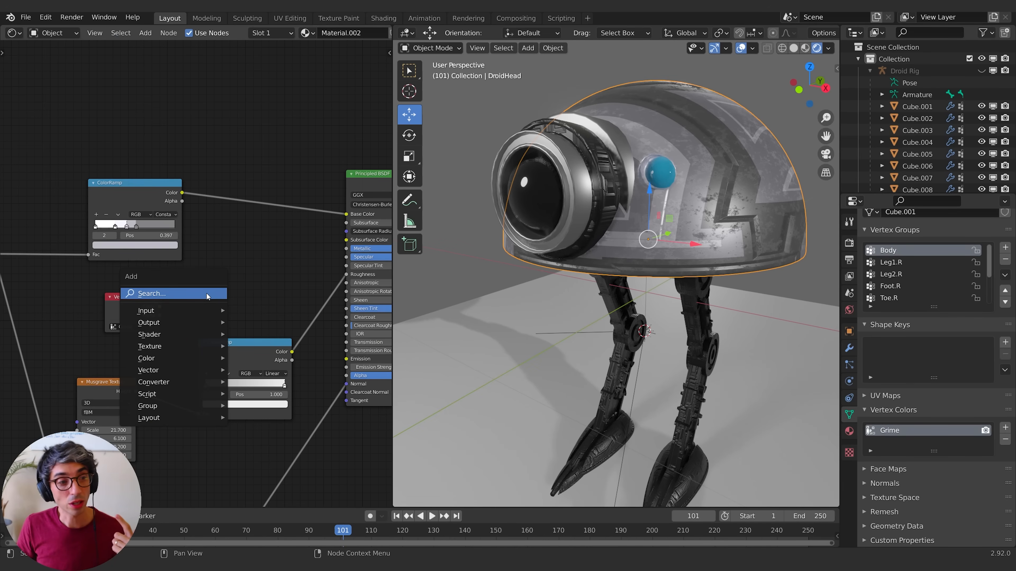
text(in)
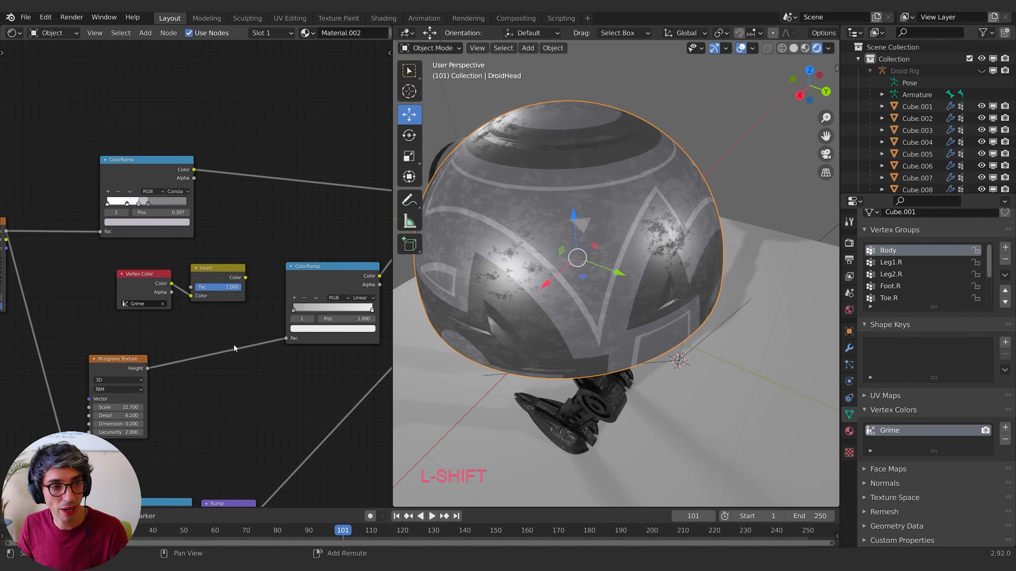
Step: Add a MixRGB Multiply combining Invert and Musgrave Height into the ColorRamp Fac
text(mix)
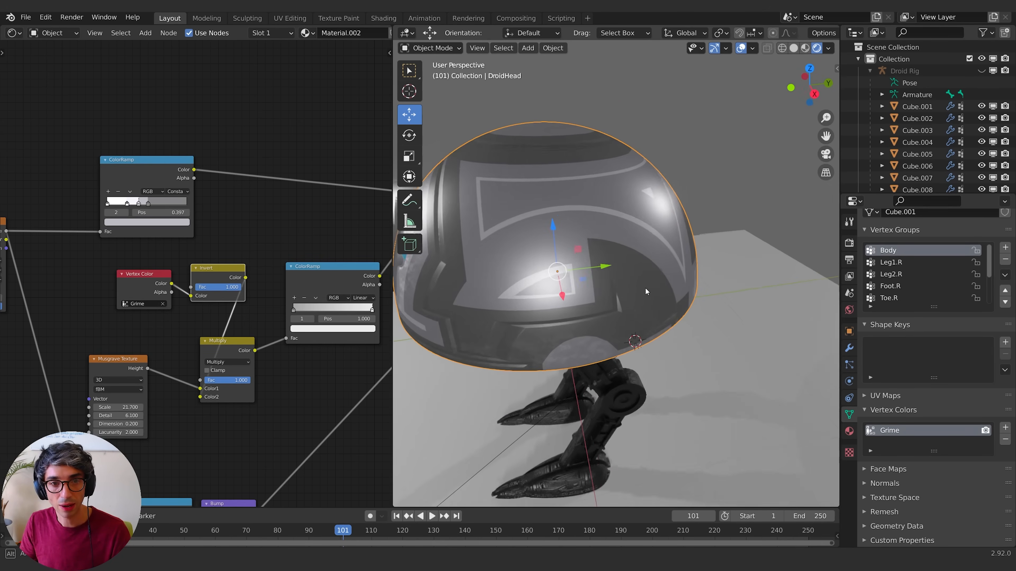
drag(557, 272, 557, 259)
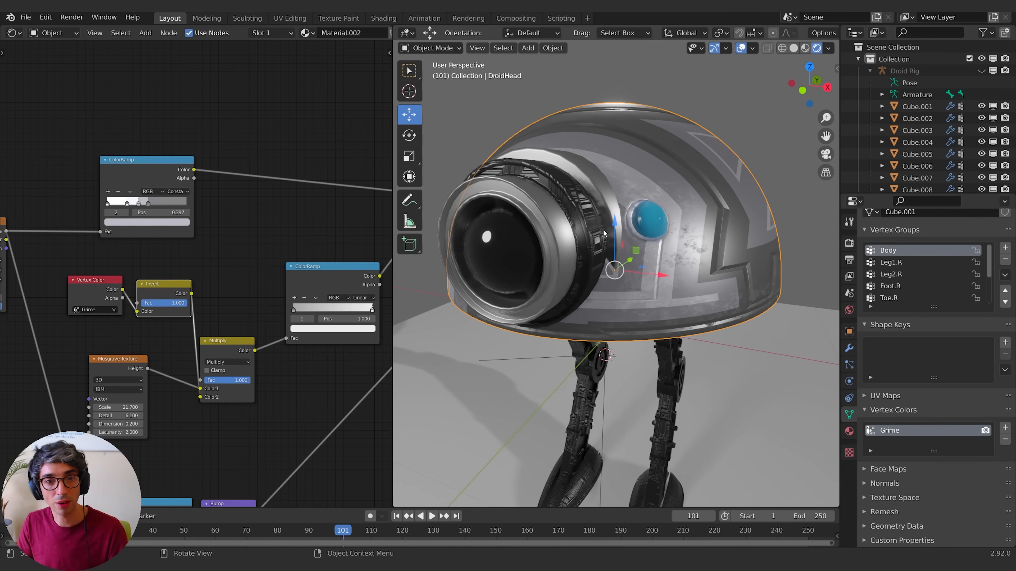
Step: Vertex-paint black over the dome's top in Grime, then return to Object Mode
click(430, 48)
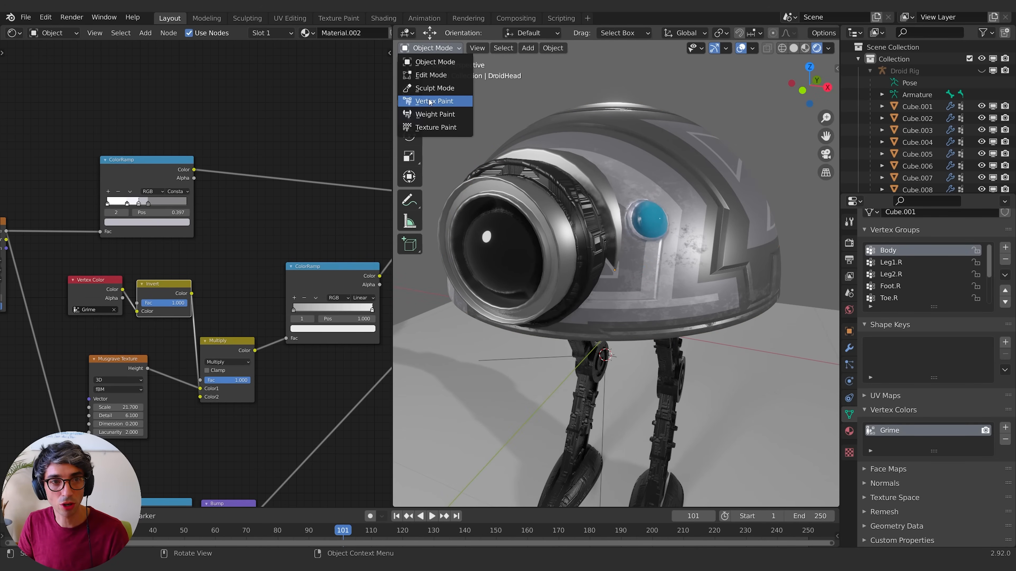
click(434, 100)
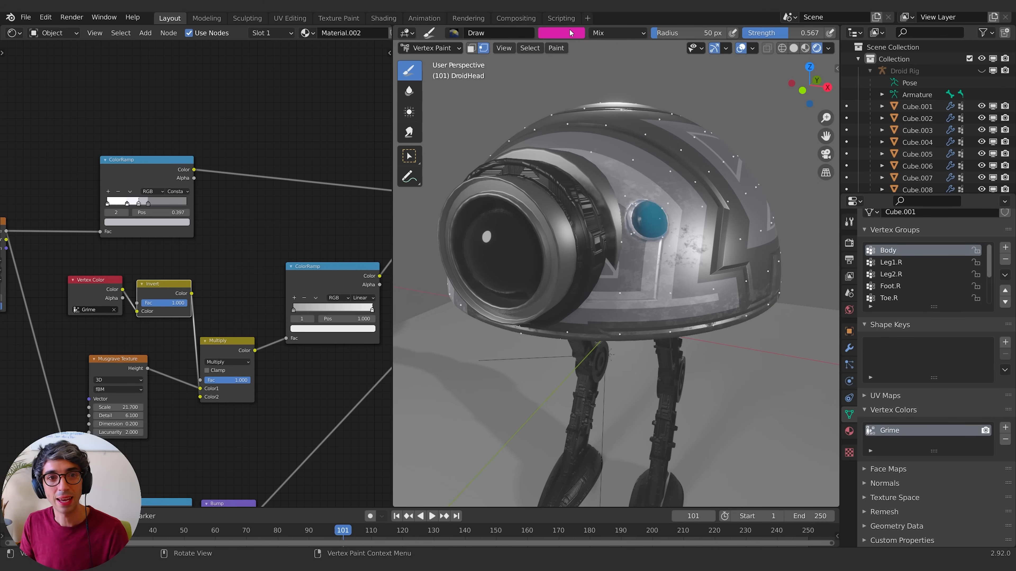
click(558, 32)
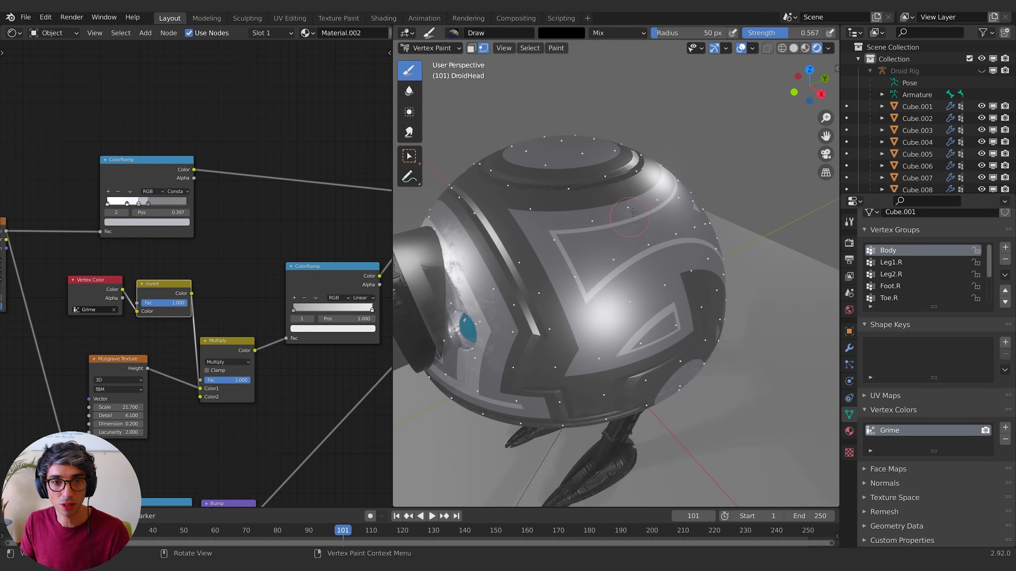
drag(632, 214, 567, 256)
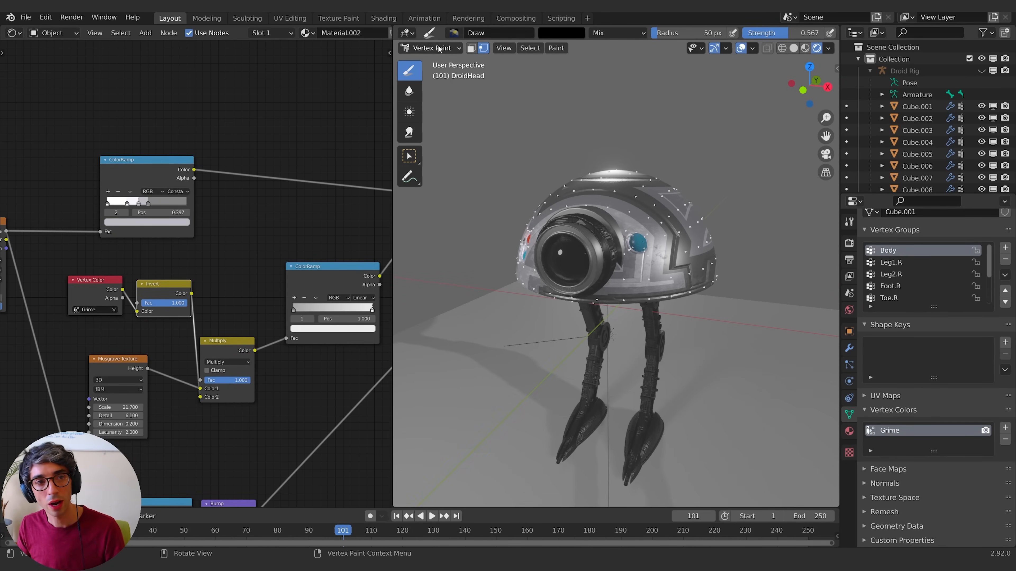
click(429, 48)
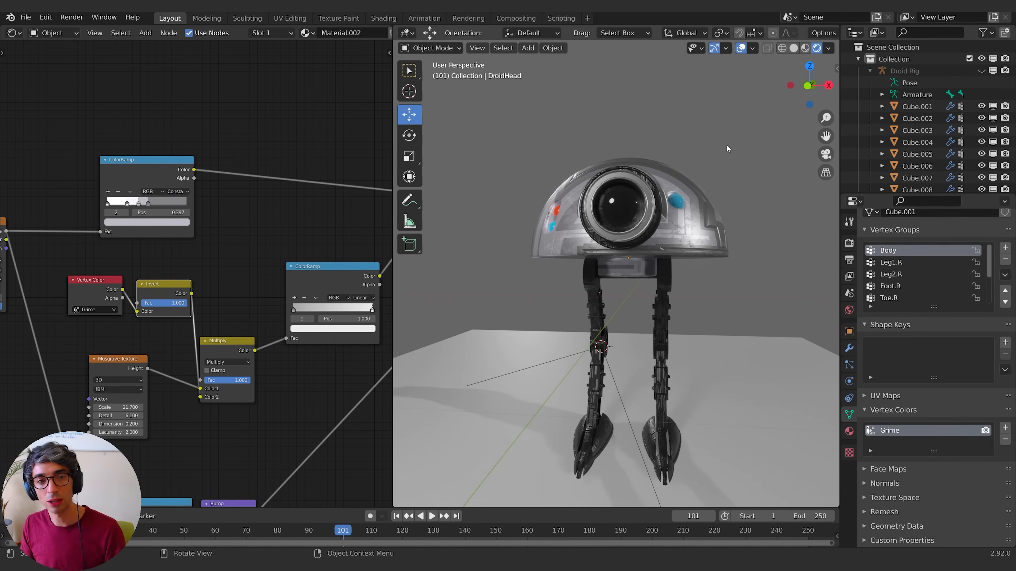
drag(727, 149, 690, 179)
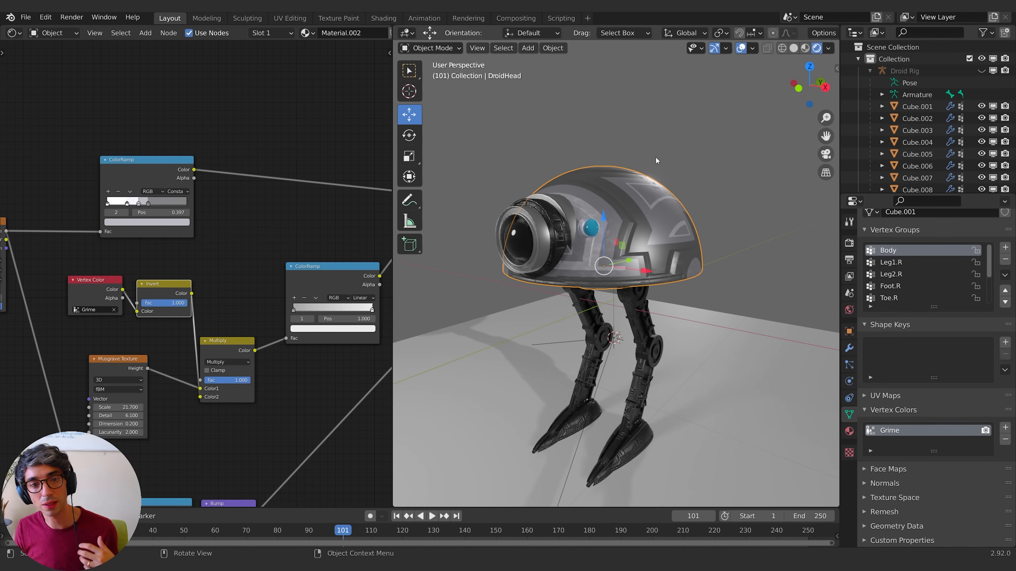
drag(656, 160, 693, 170)
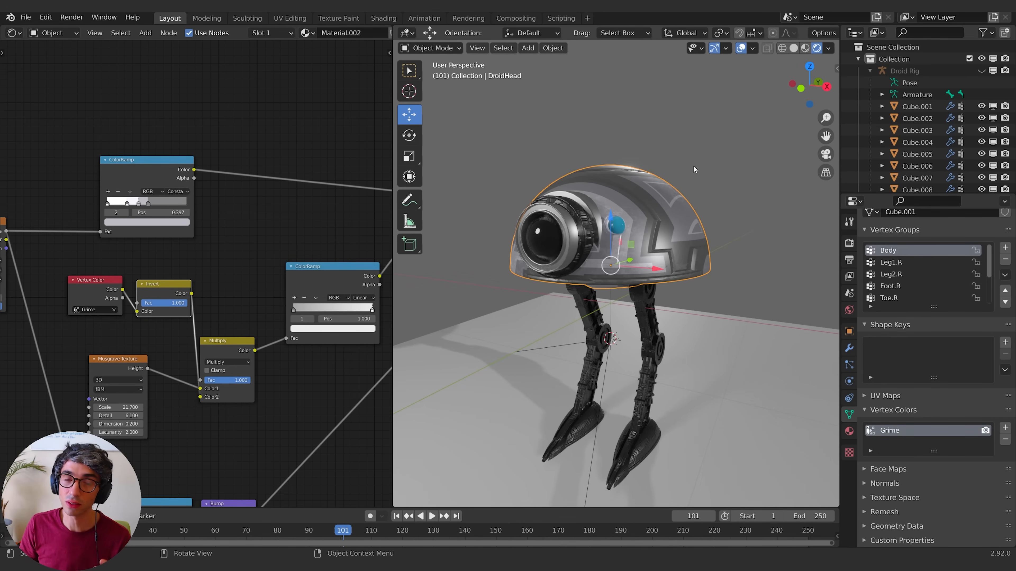
drag(693, 169, 709, 281)
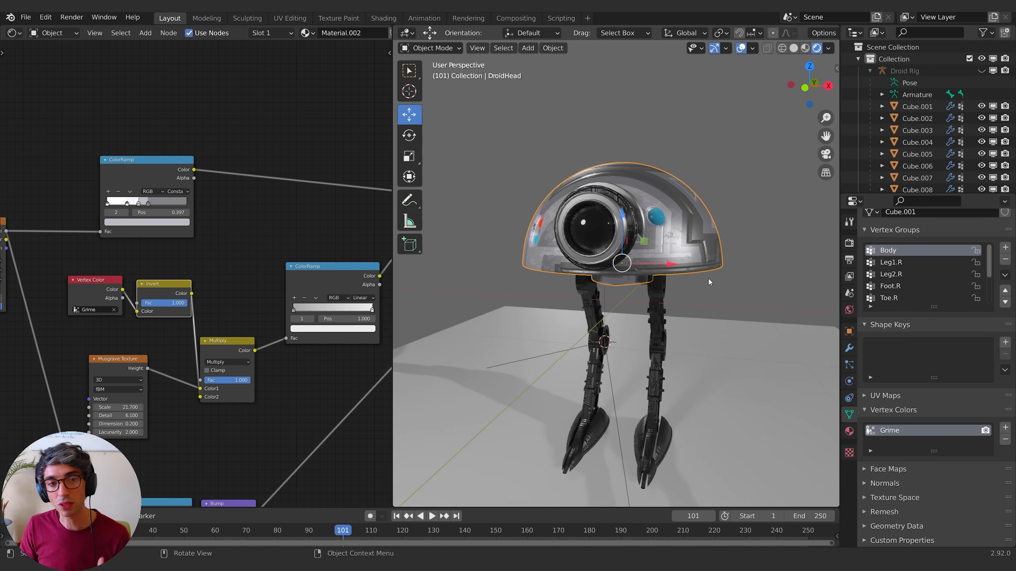
mouse_move(717, 277)
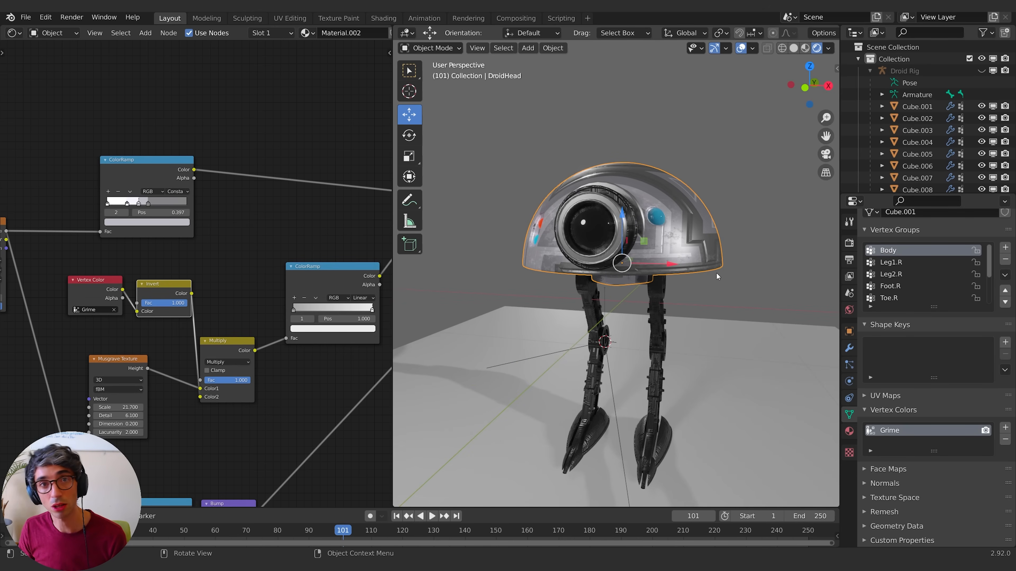
mouse_move(716, 275)
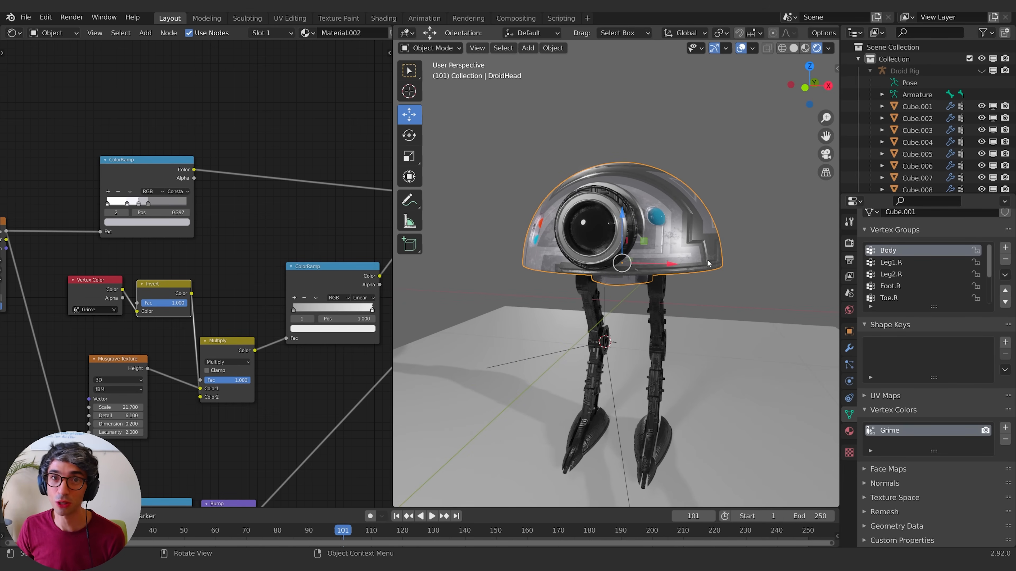